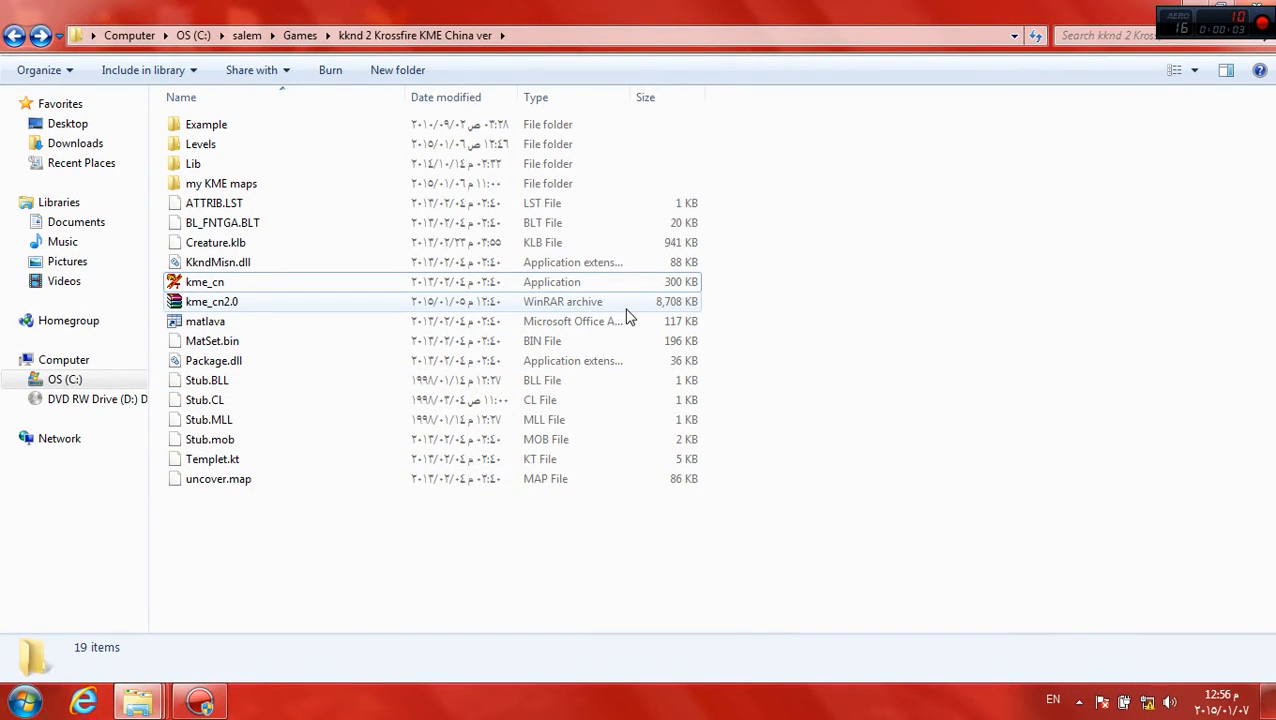
Step: Launch the kme_cn mission editor from the KME China ver game folder
click(204, 280)
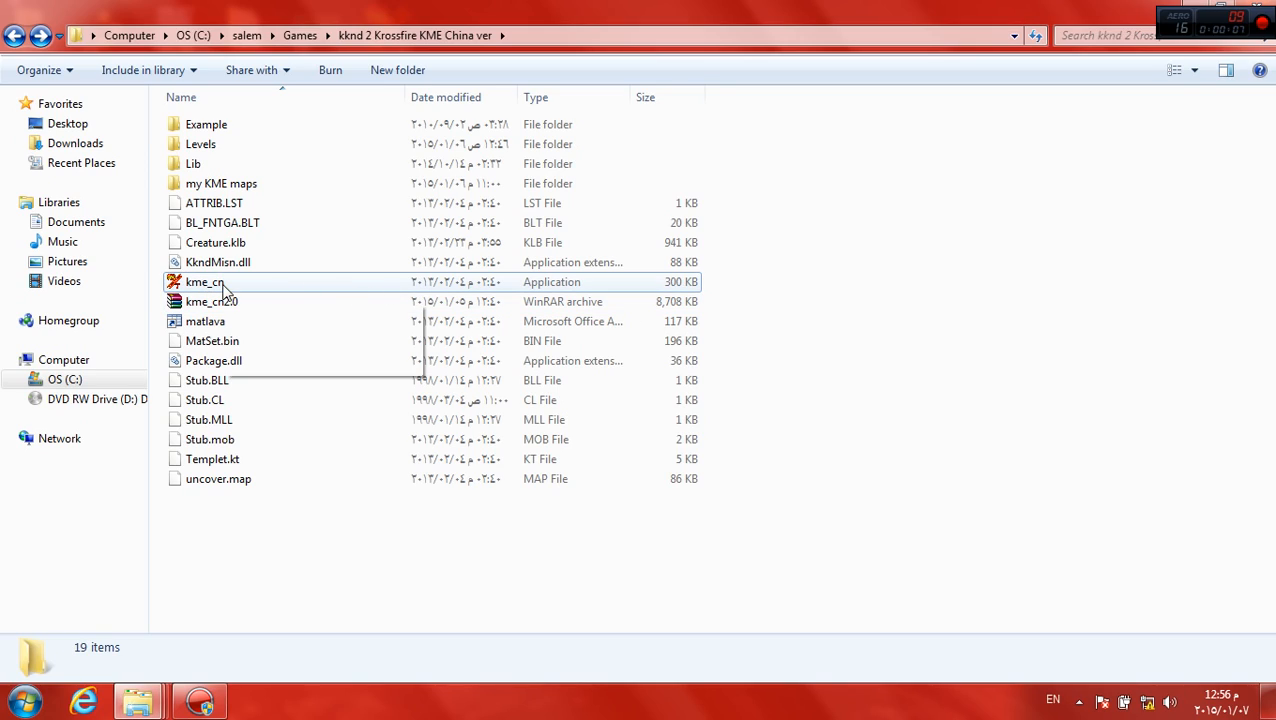
mouse_move(204, 282)
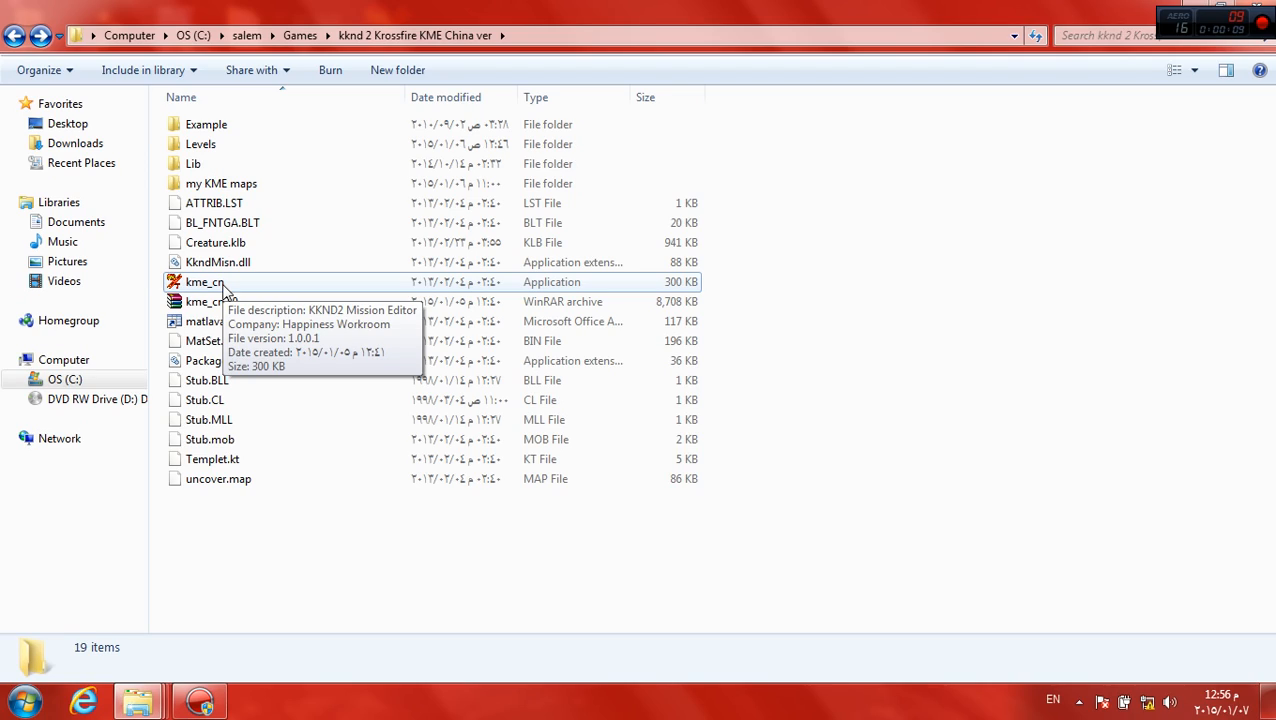
click(204, 280)
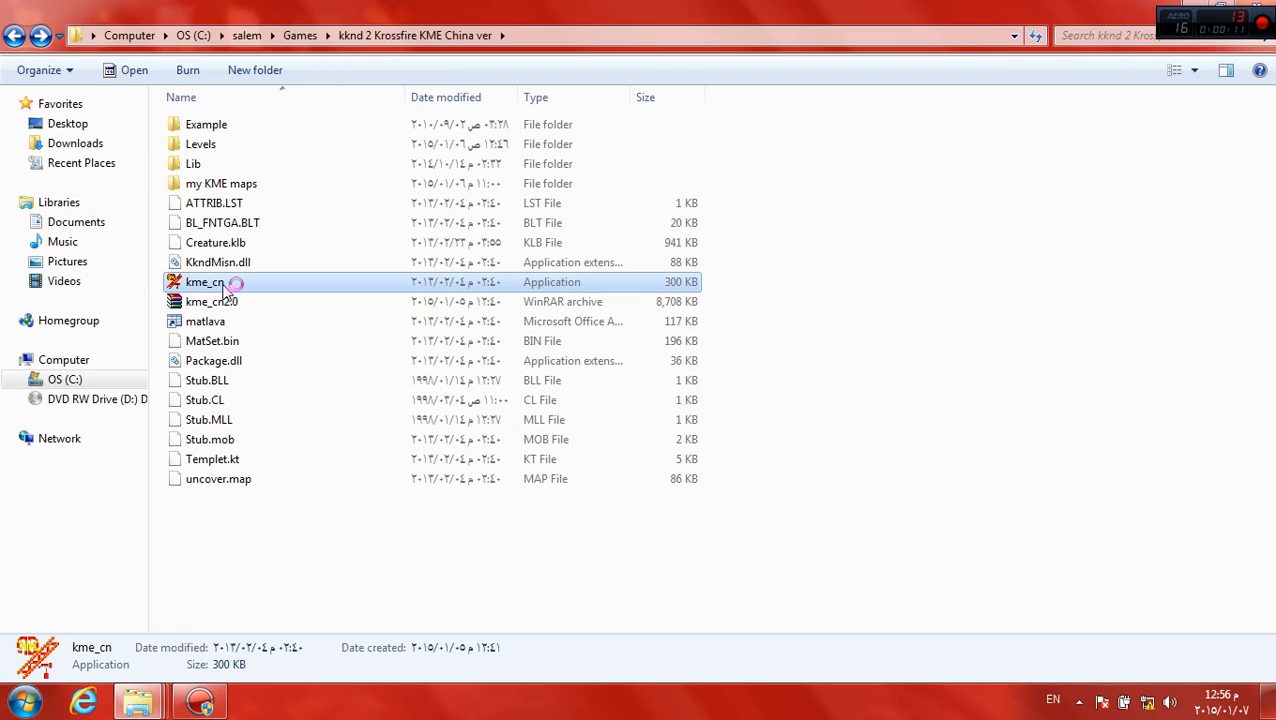
double_click(204, 280)
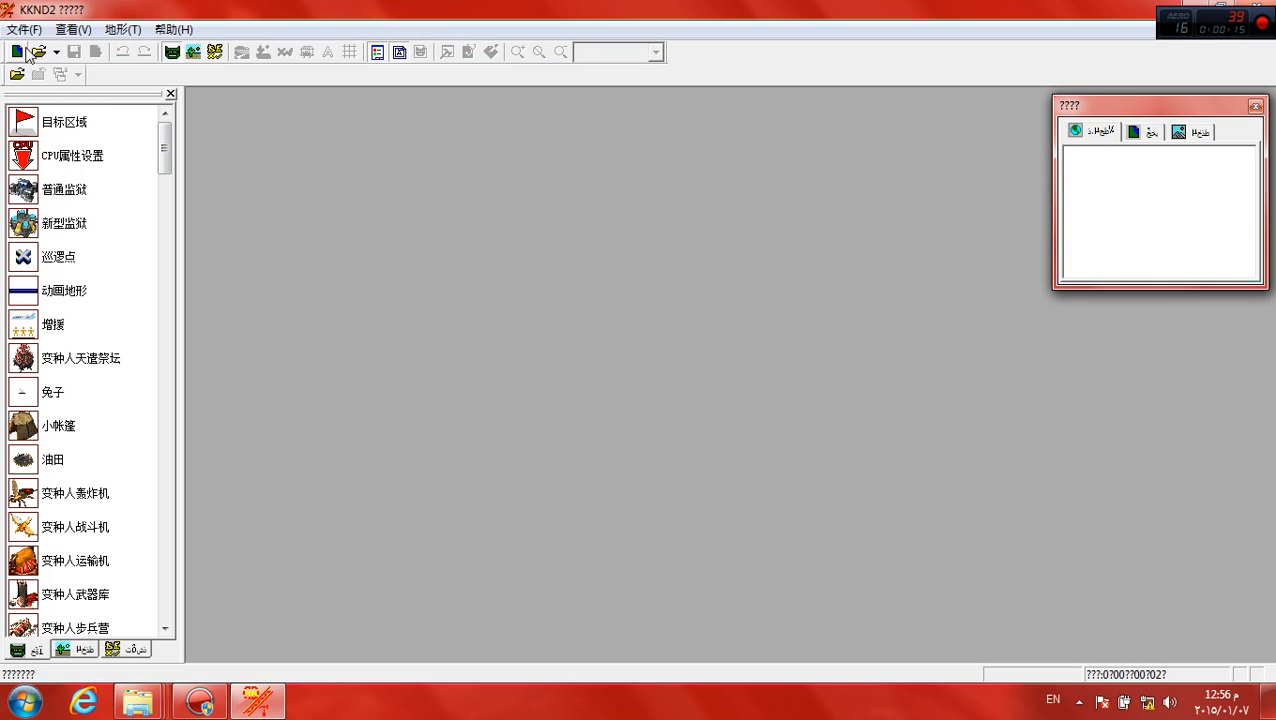
Step: Start a new map, settle on the first map type option and select the width value
click(22, 30)
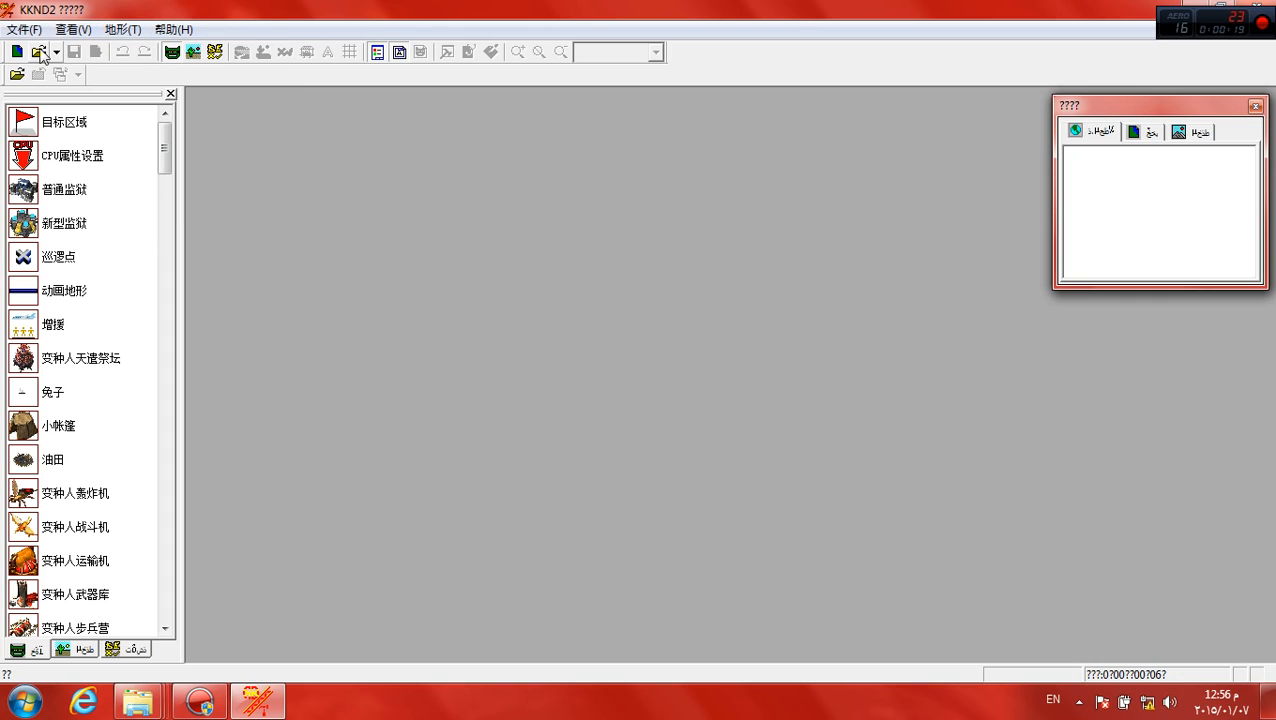
click(38, 52)
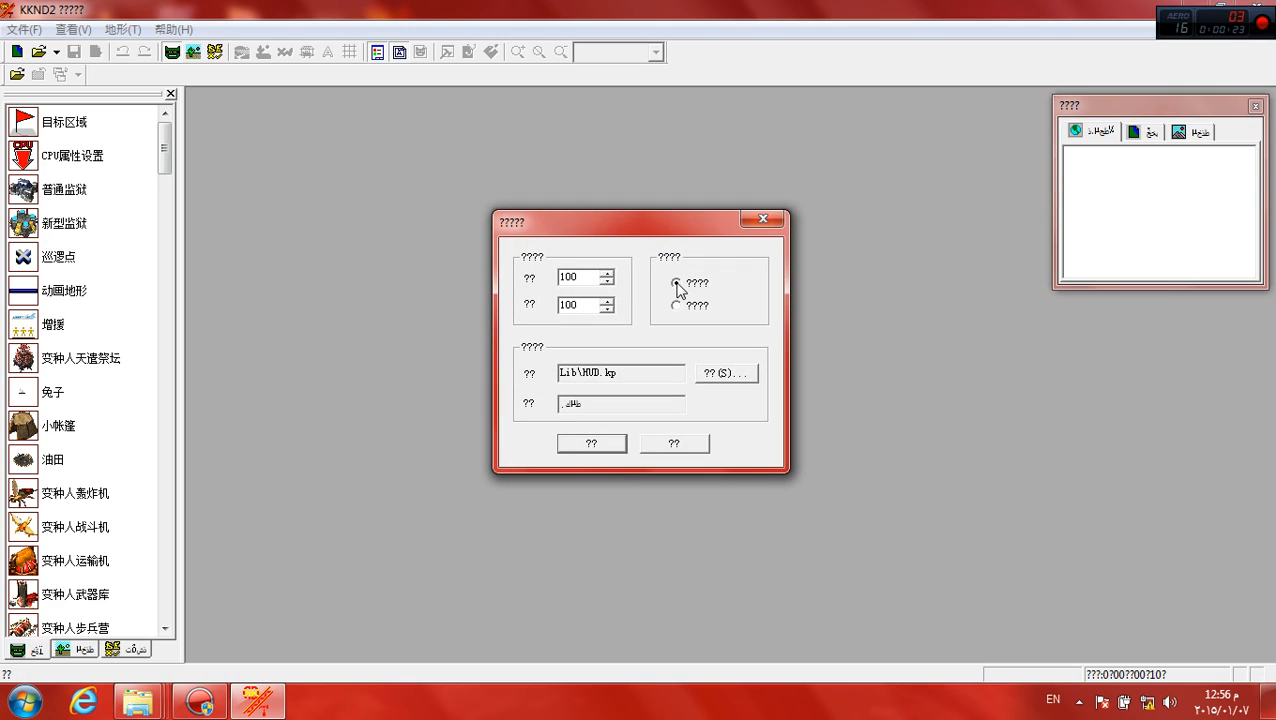
click(676, 284)
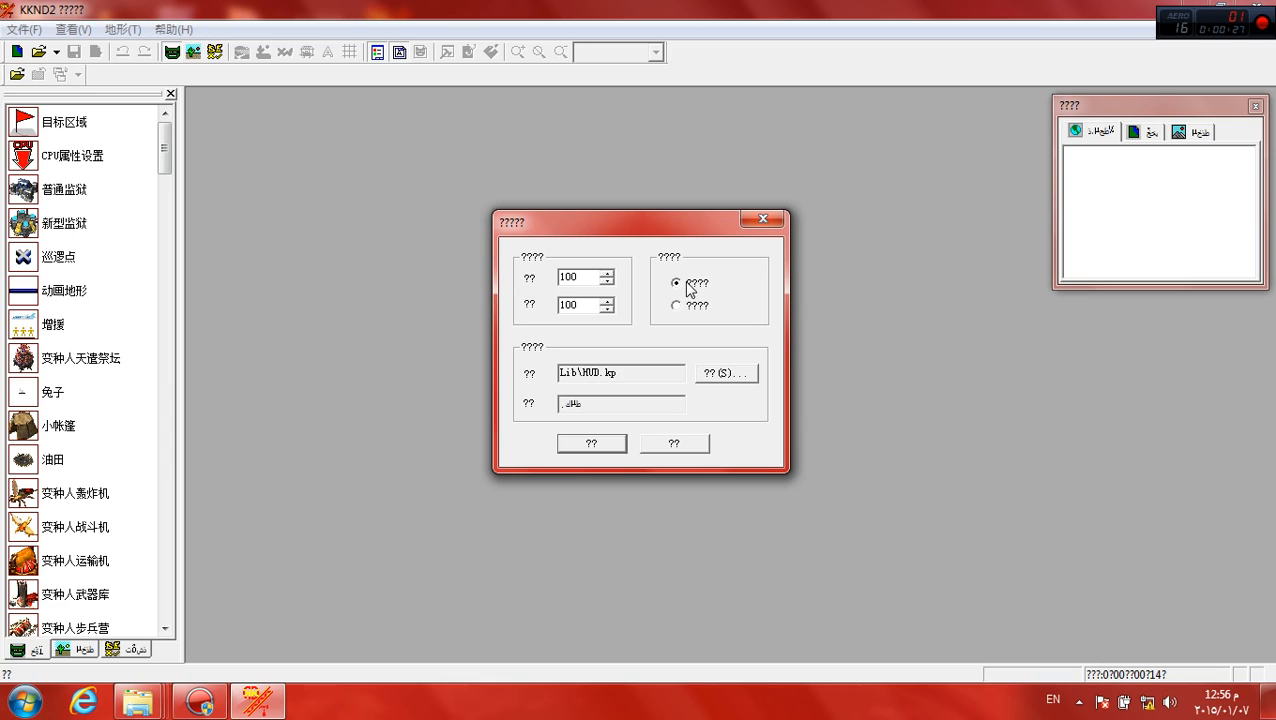
mouse_move(704, 288)
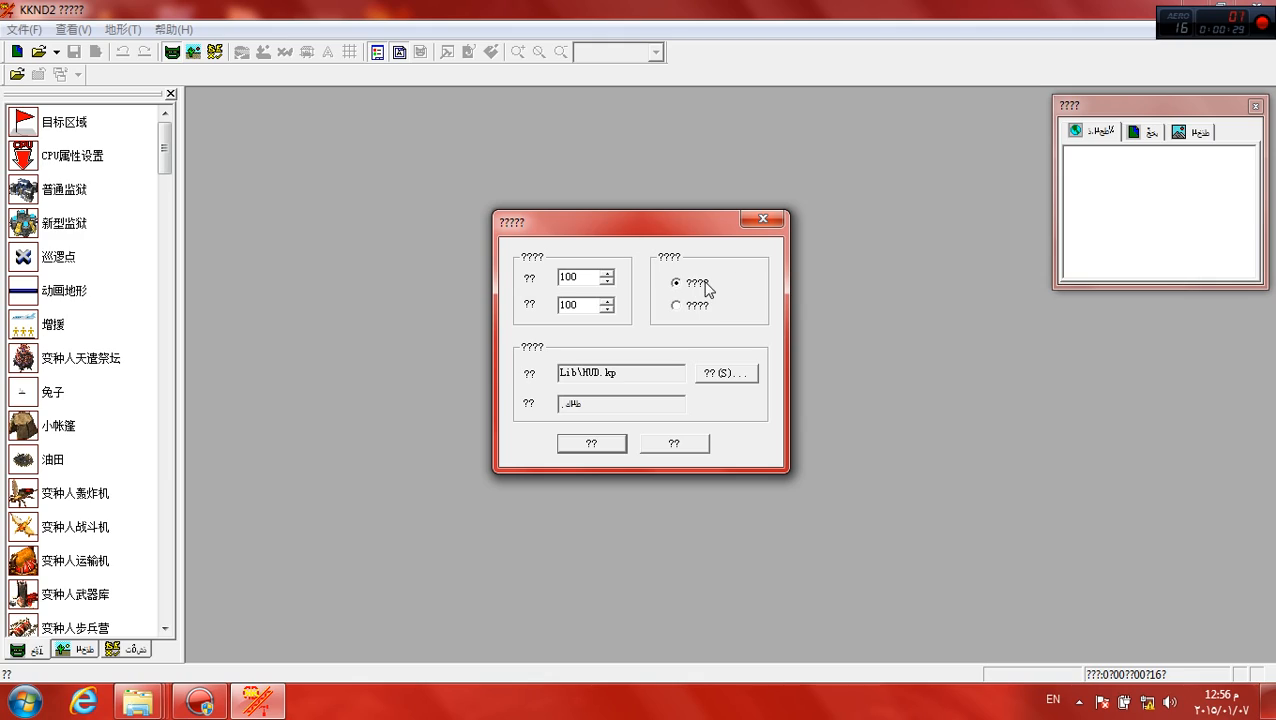
click(676, 306)
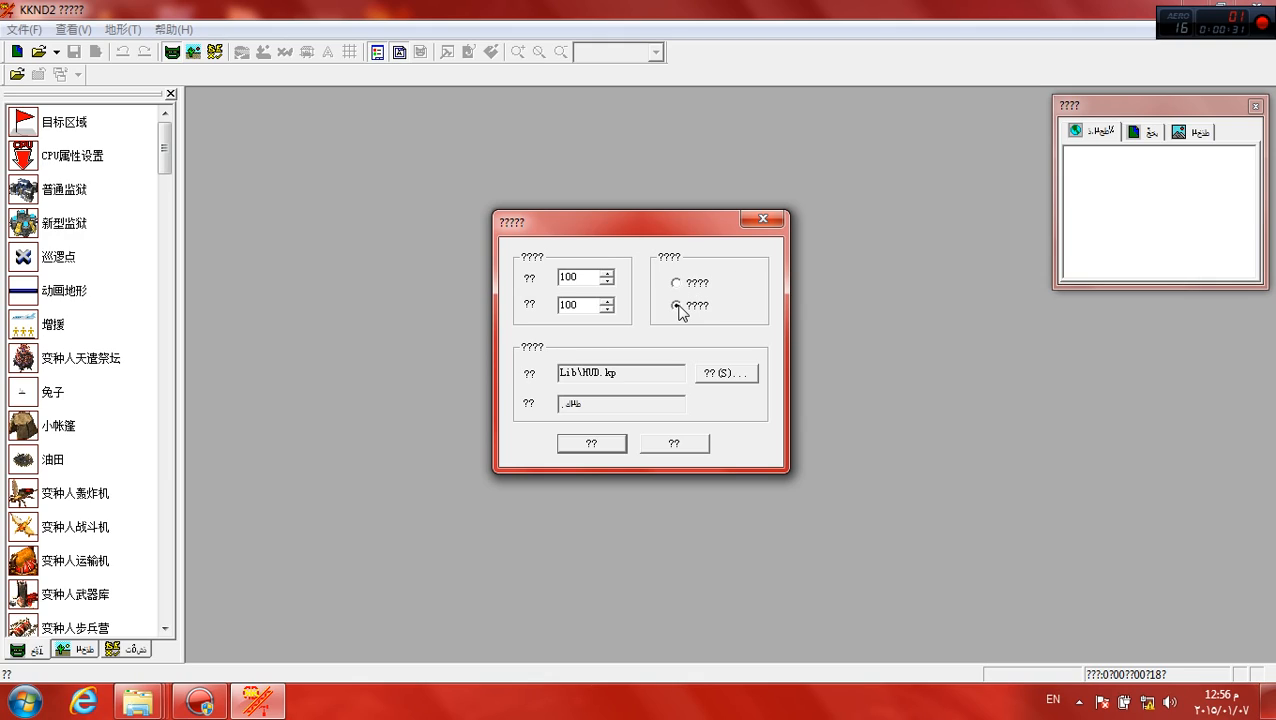
click(676, 282)
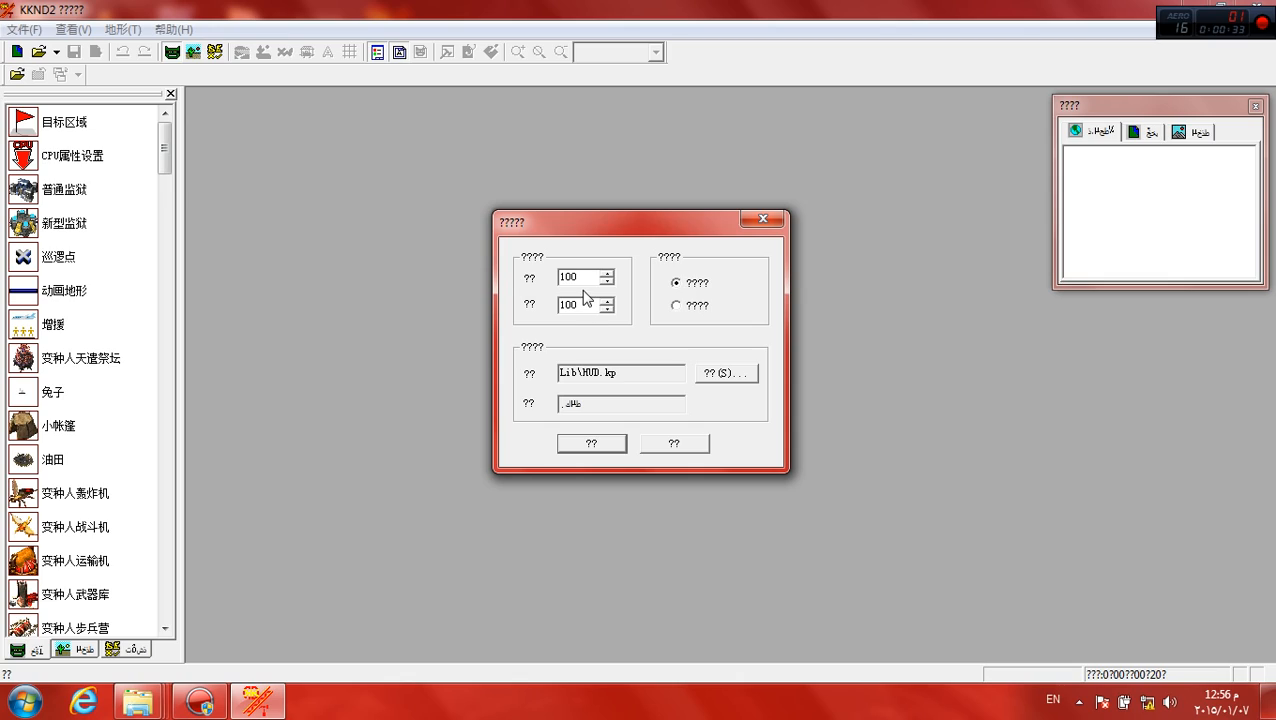
triple_click(580, 276)
text(120)
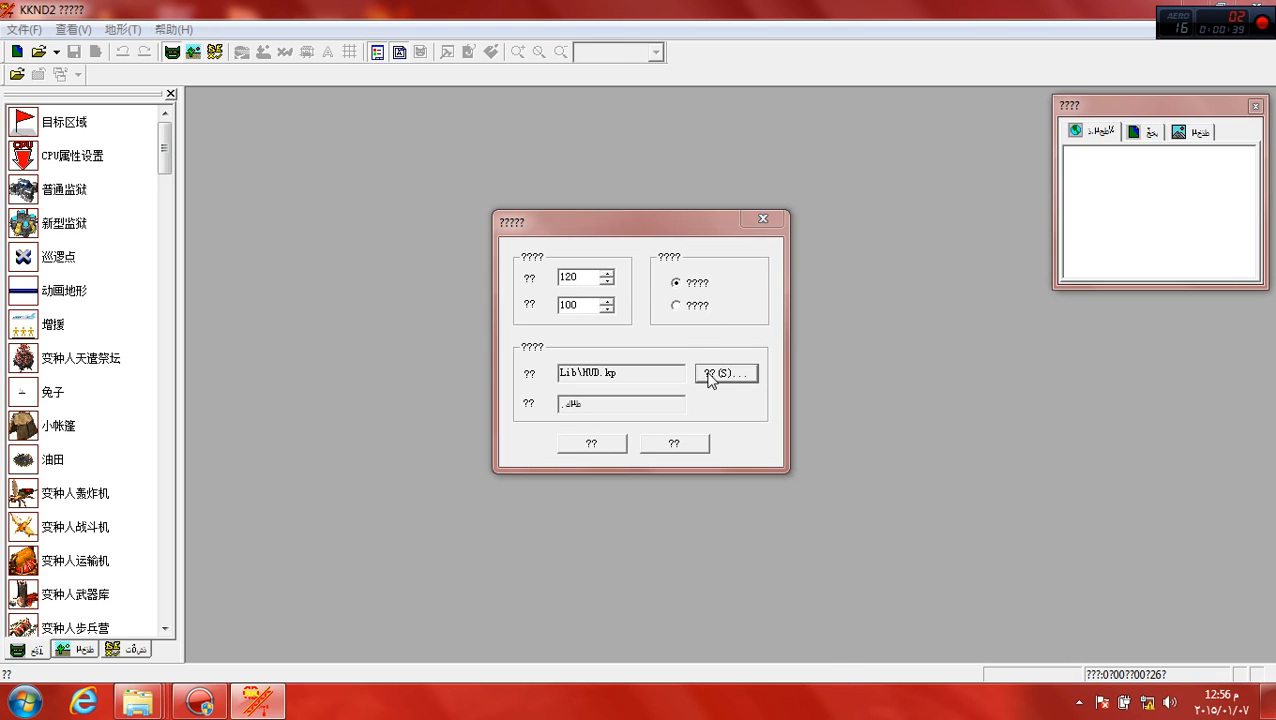
Step: Browse to the KME Lib folder and load a grass .kp terrain tileset for the map
click(726, 374)
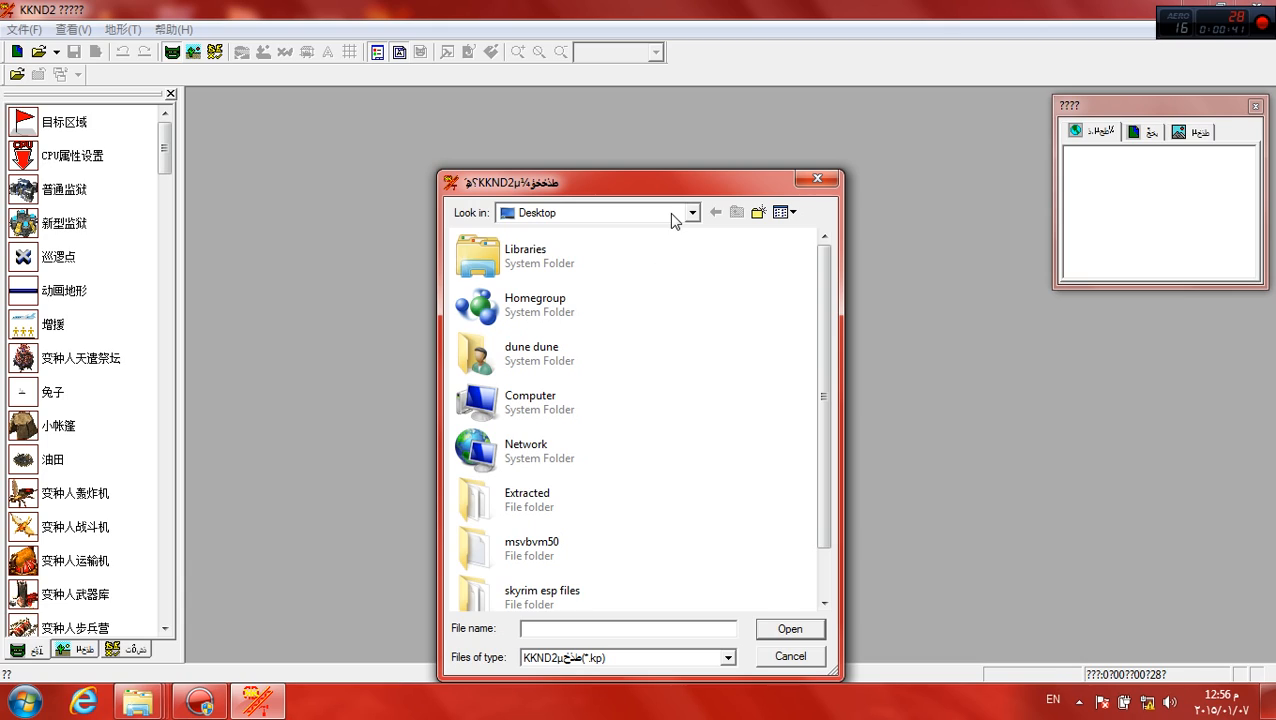
double_click(530, 402)
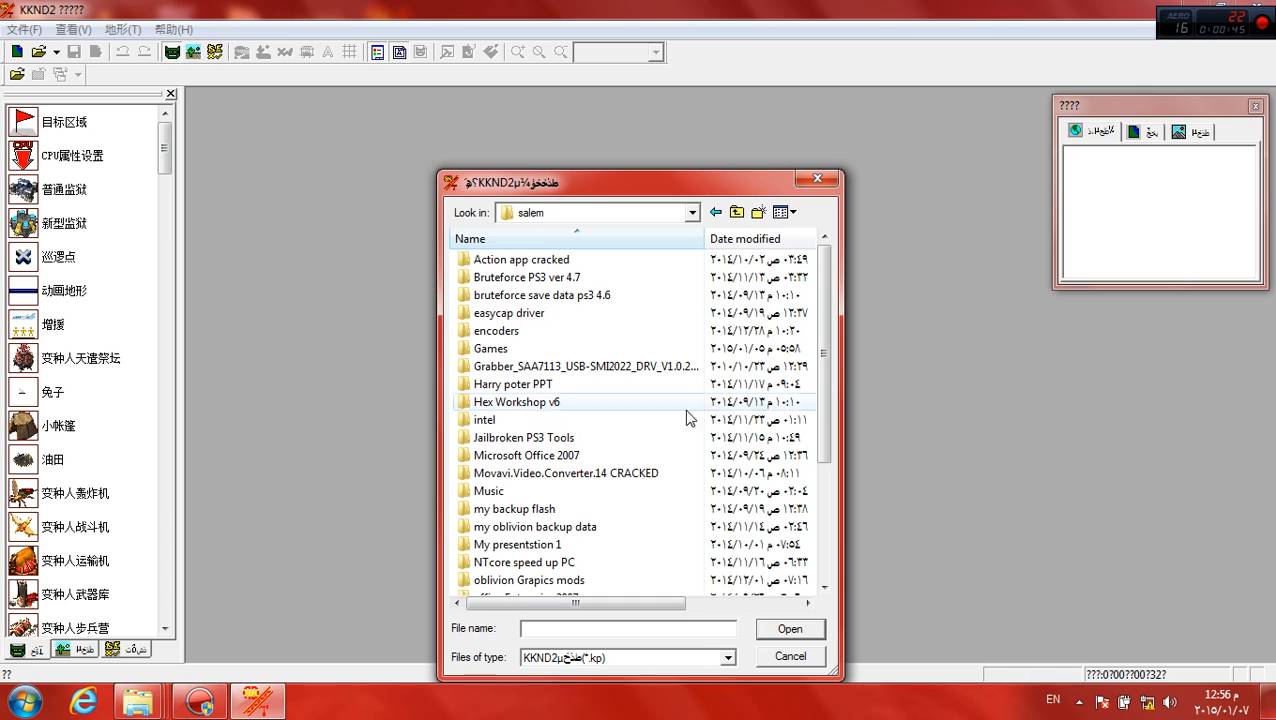
click(490, 348)
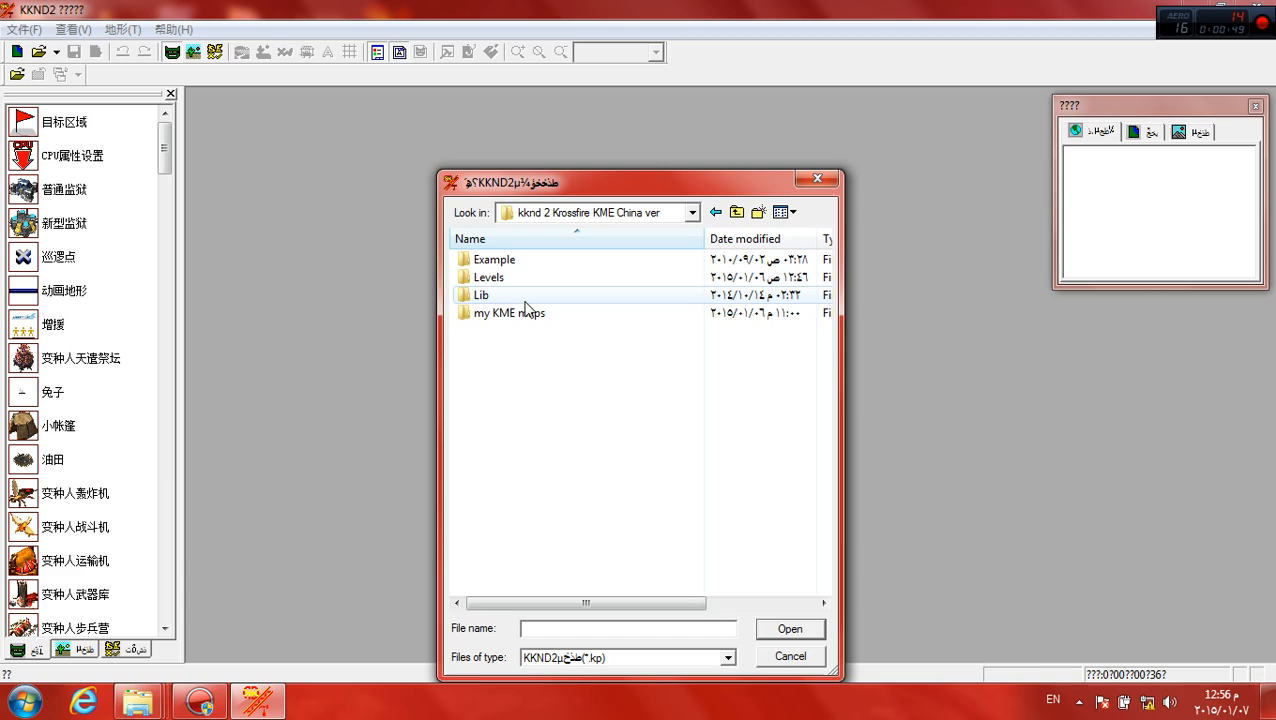
double_click(480, 294)
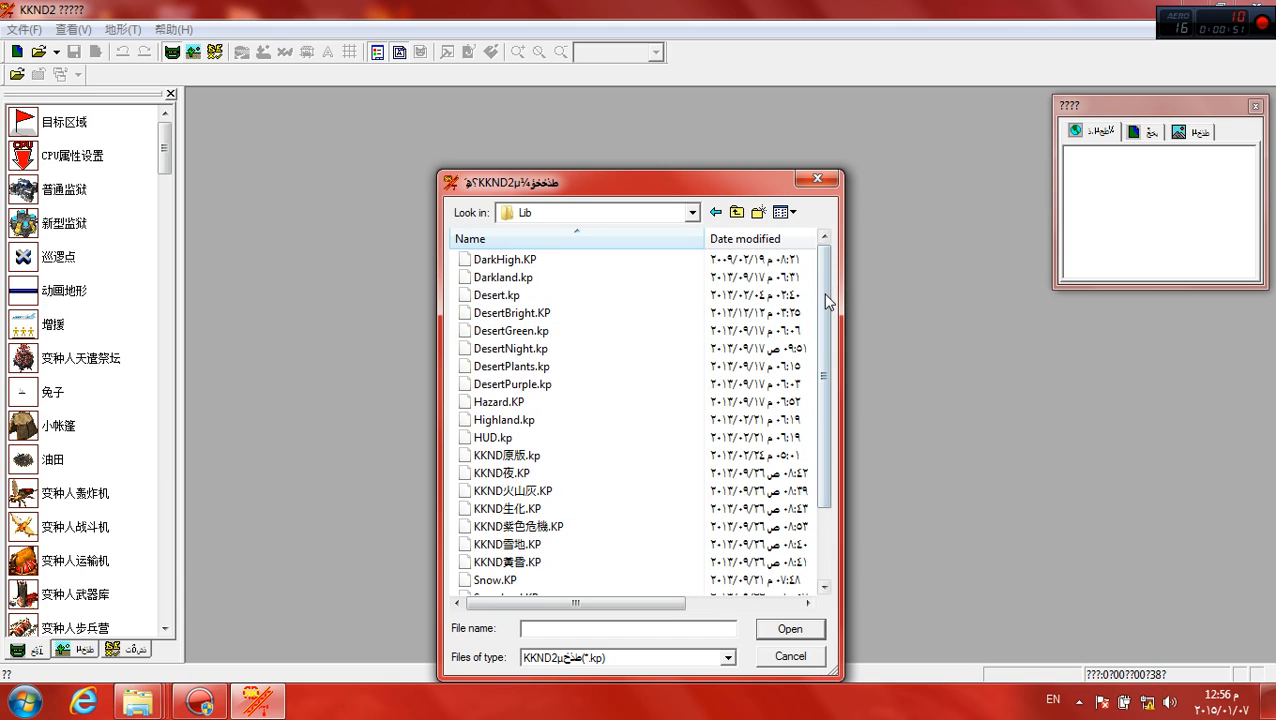
scroll(down, 3)
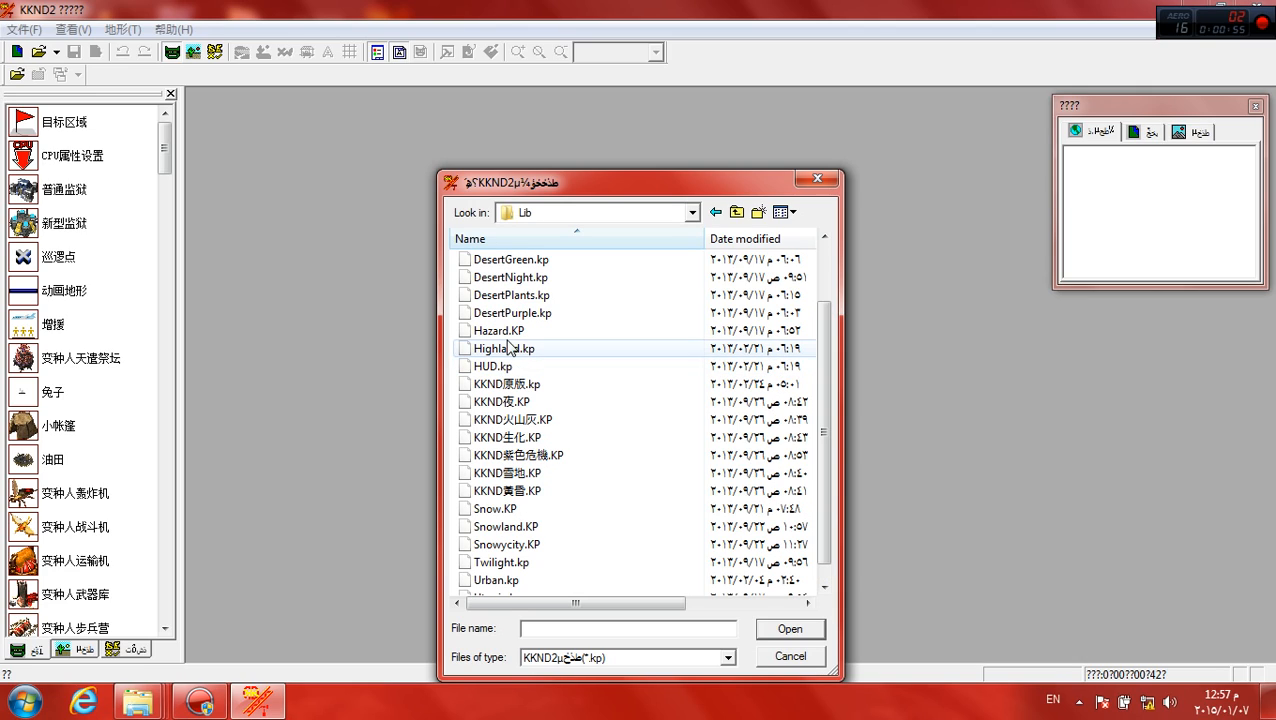
double_click(500, 330)
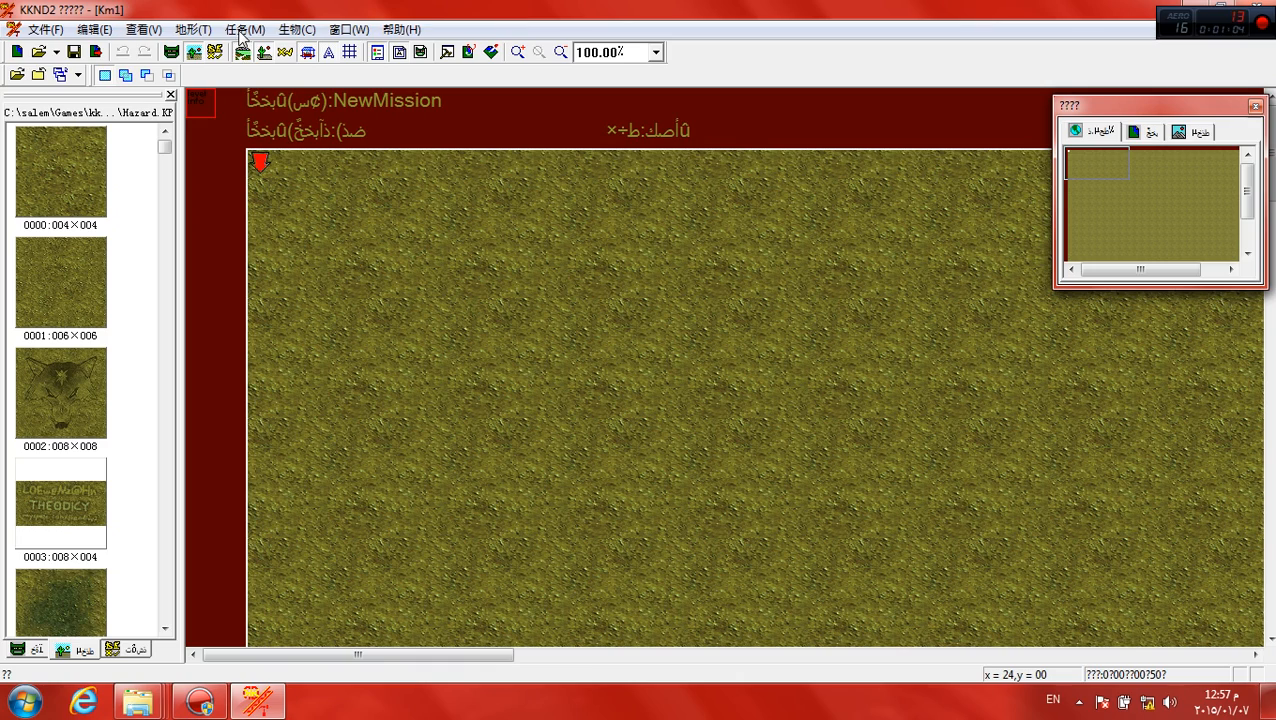
mouse_move(396, 198)
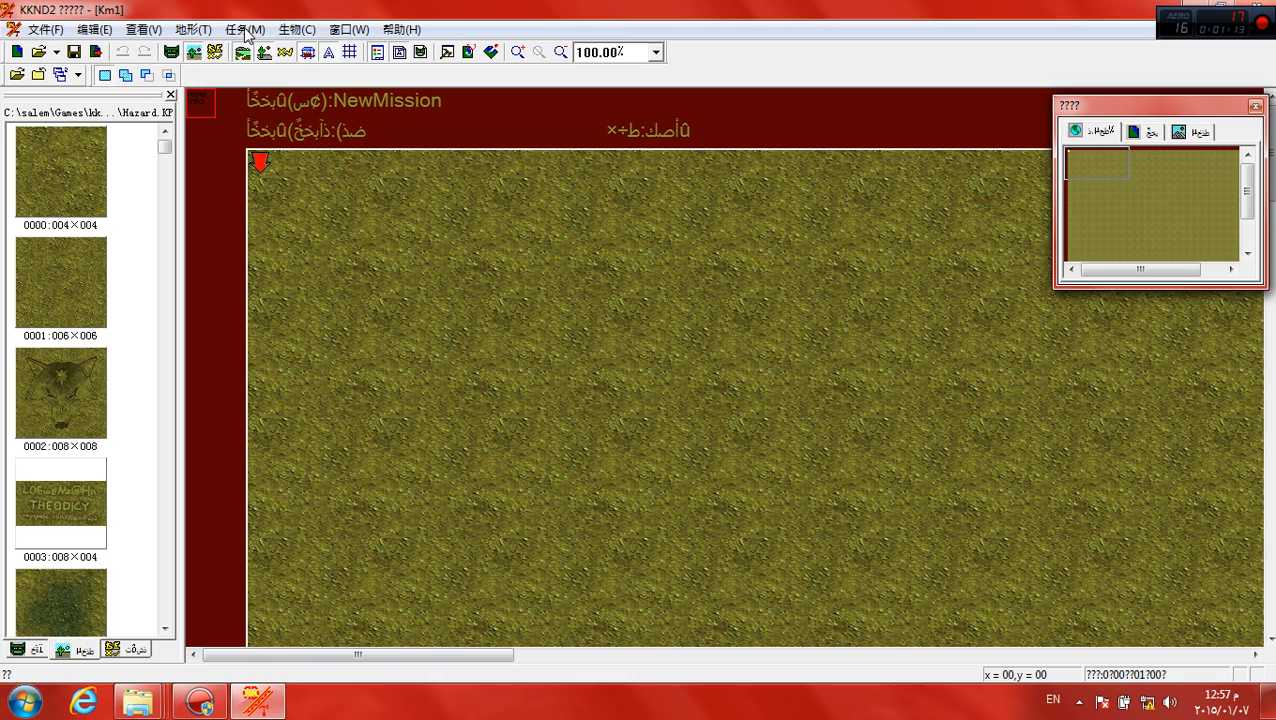
Step: Show the Mission menu with its settings and map size entries
click(244, 30)
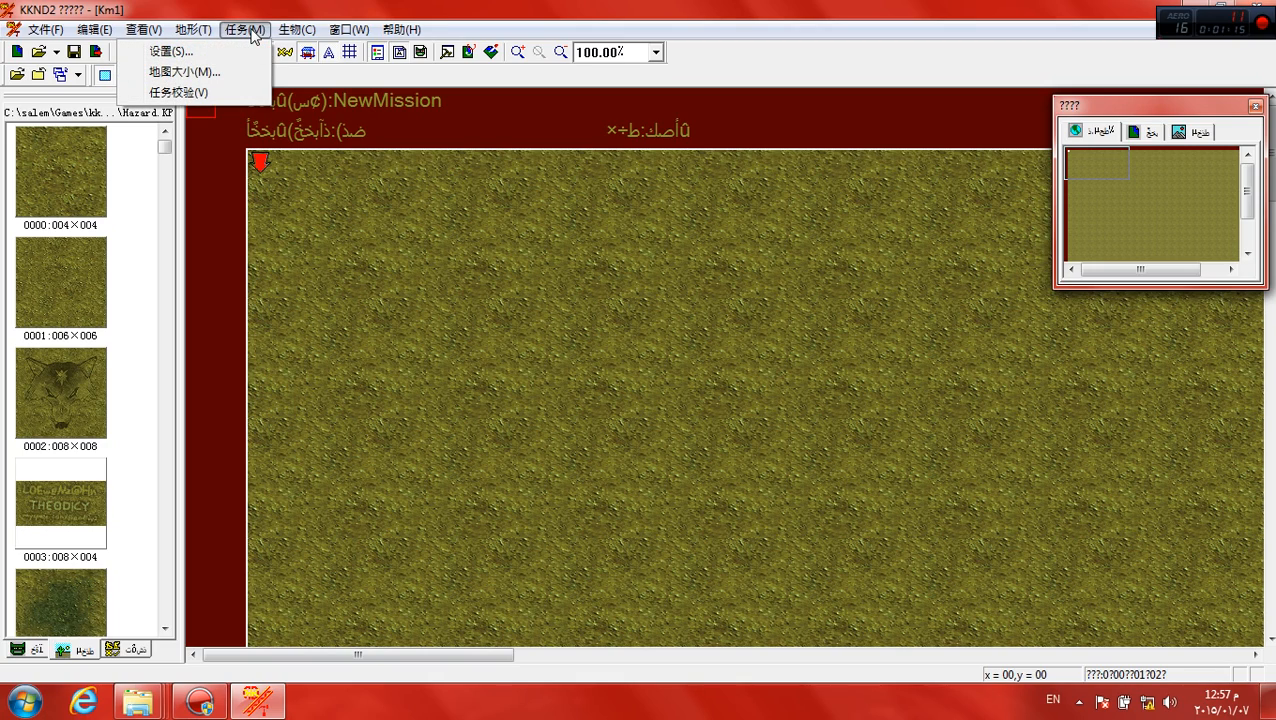
mouse_move(172, 52)
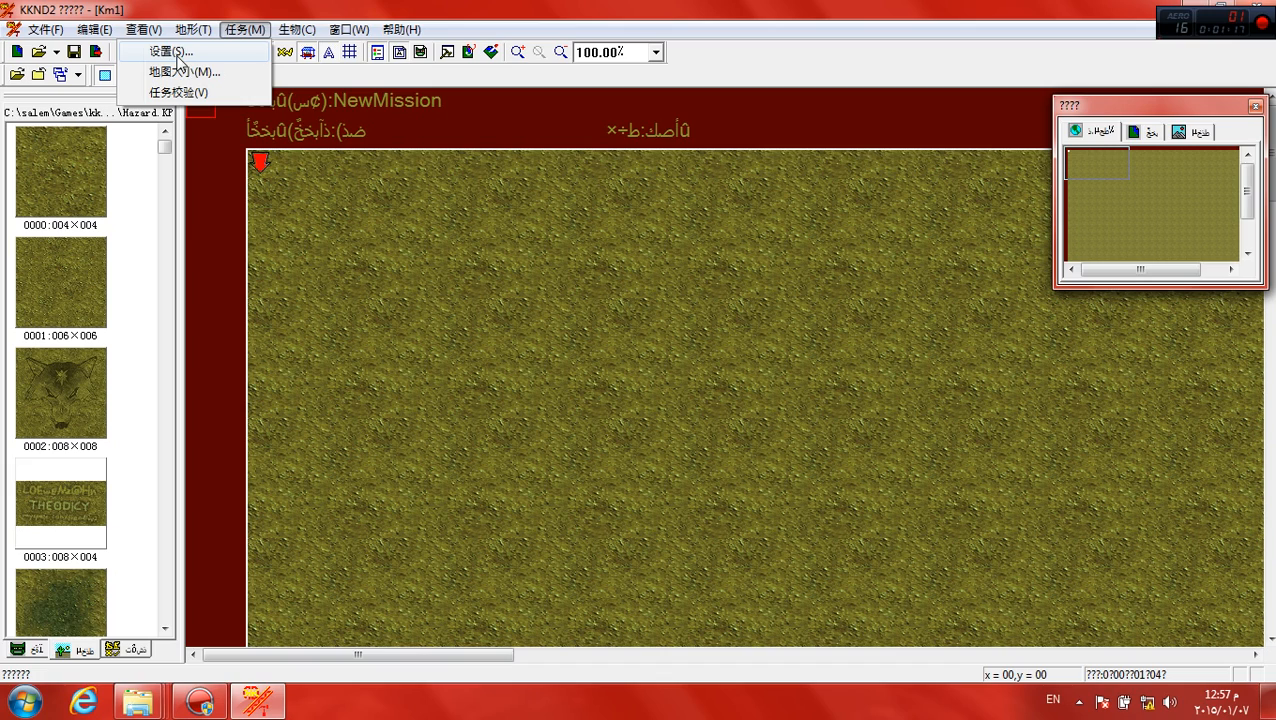
mouse_move(176, 62)
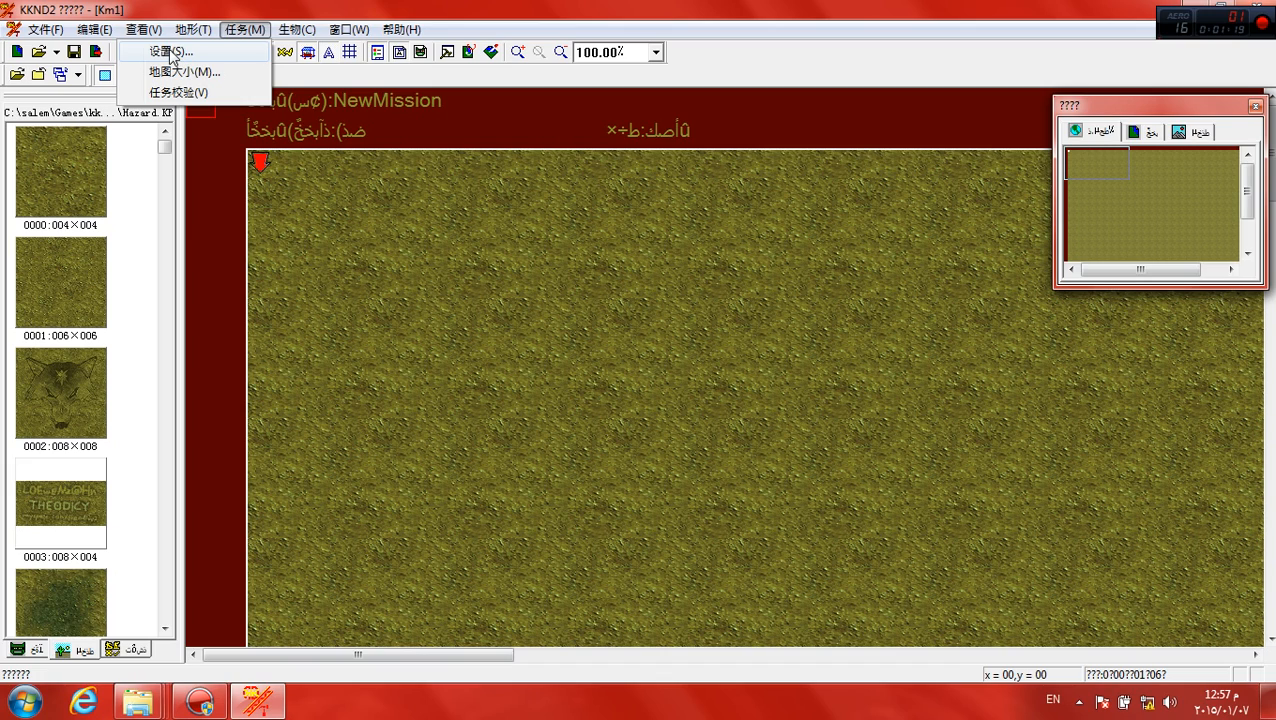
Step: Bring up the mission's general settings and enter 200 in the first field
click(170, 52)
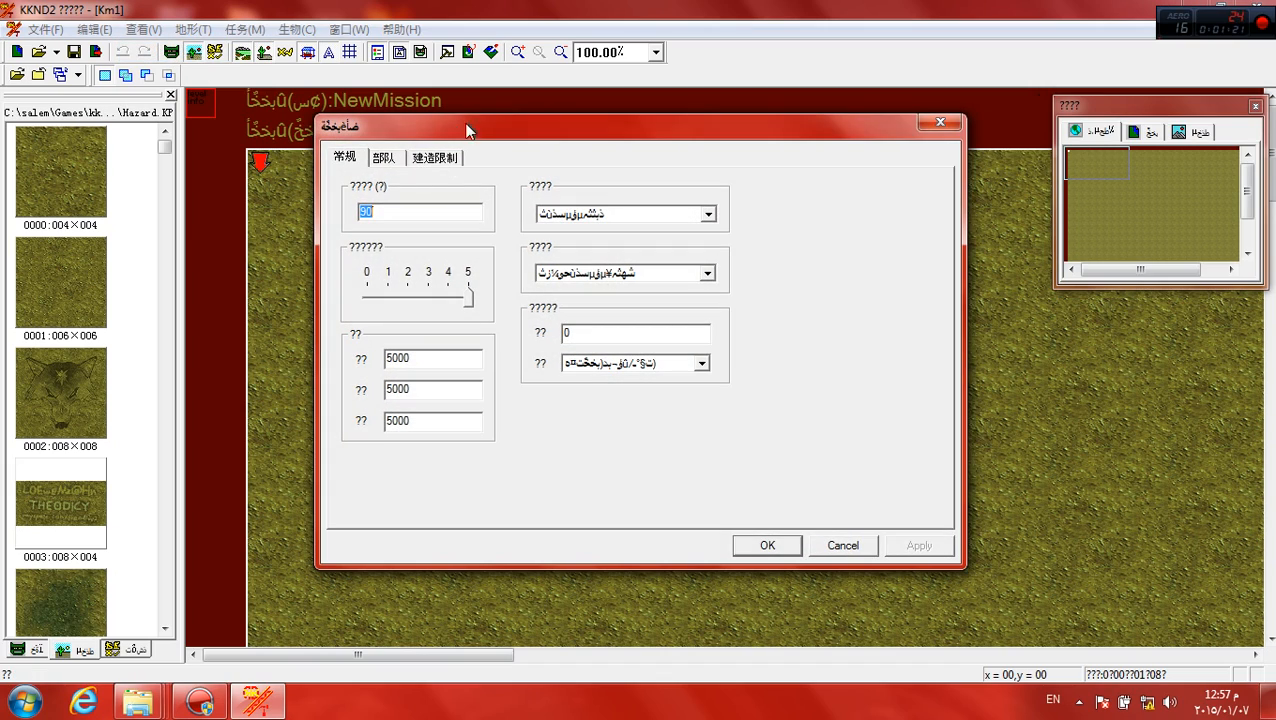
drag(464, 130, 472, 146)
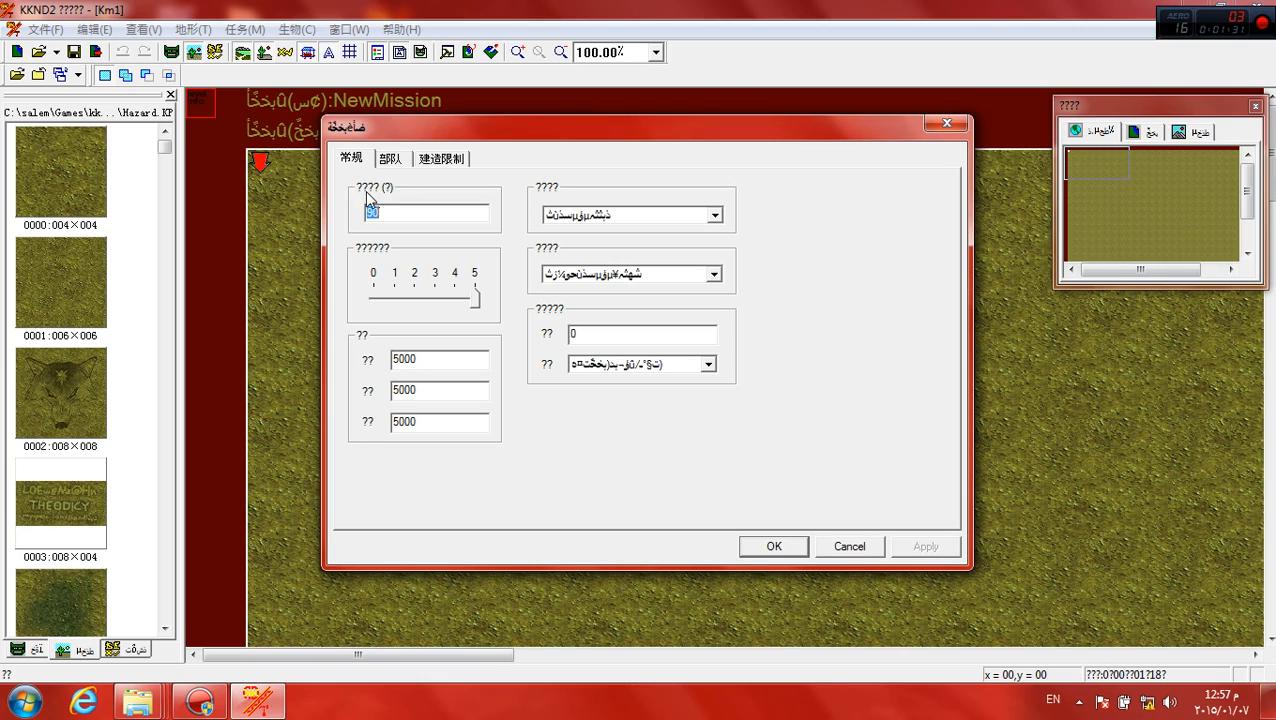
mouse_move(400, 204)
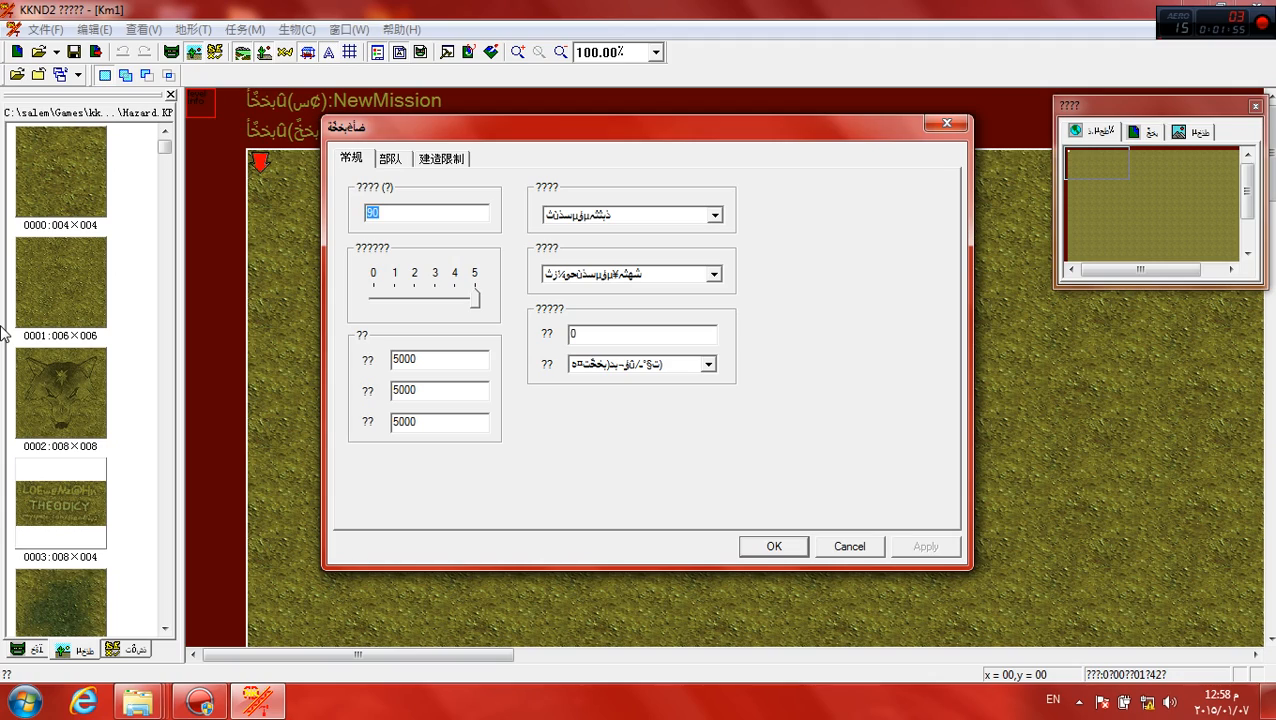
text(200)
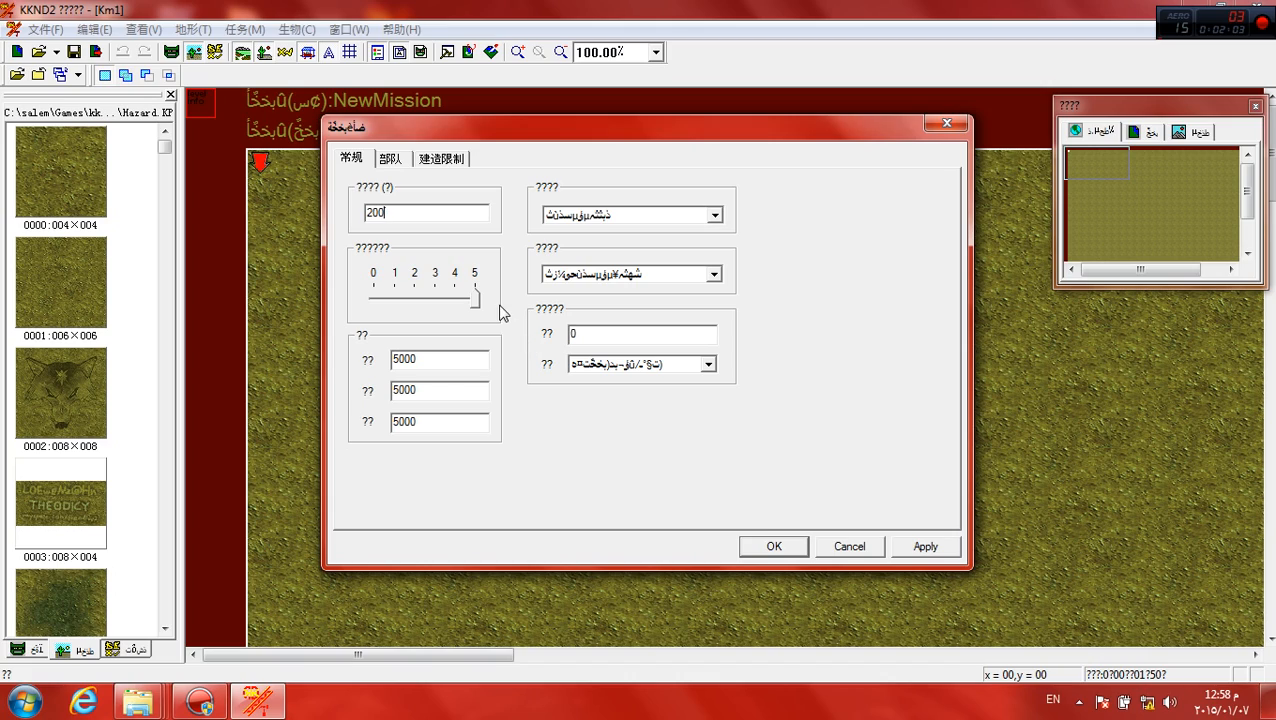
click(714, 216)
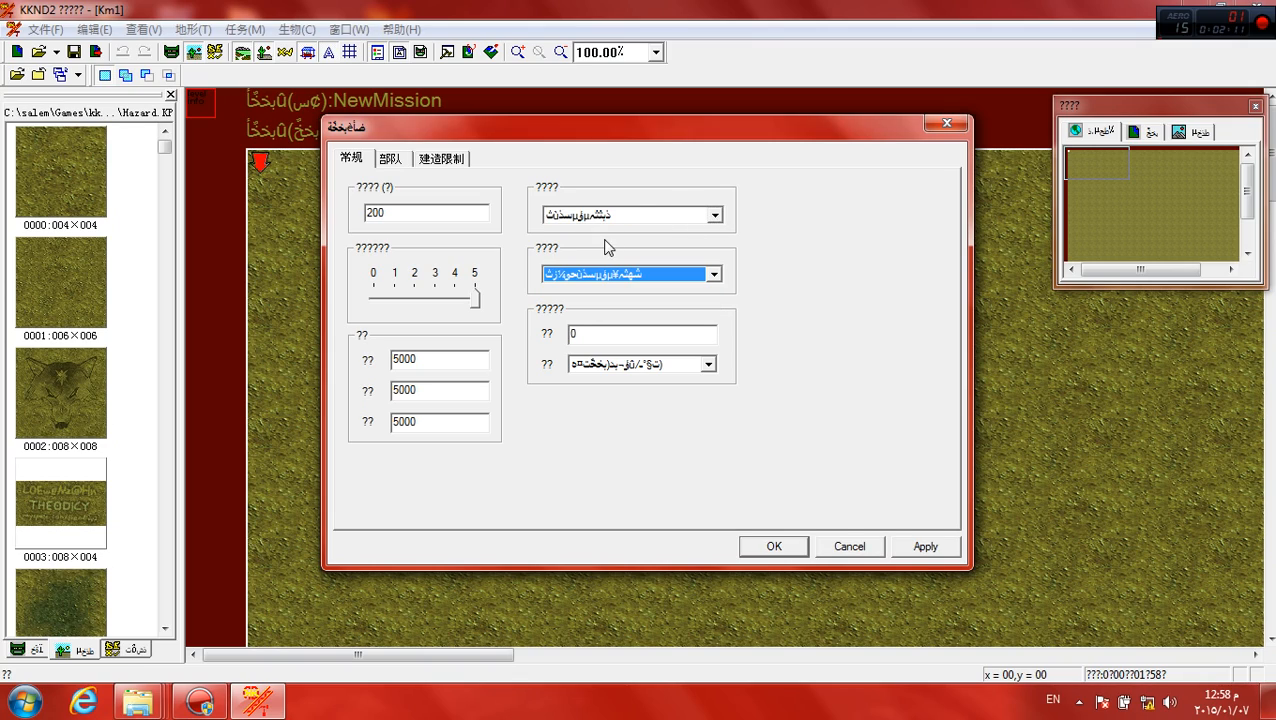
click(714, 214)
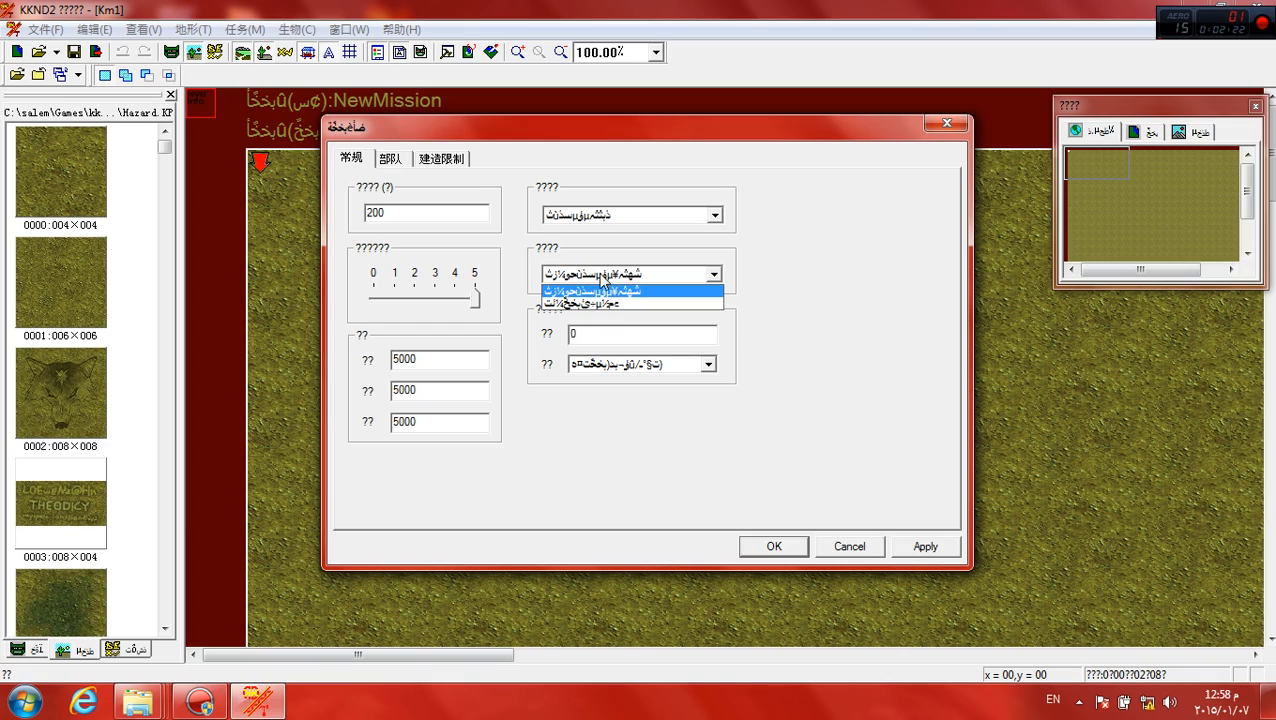
click(592, 288)
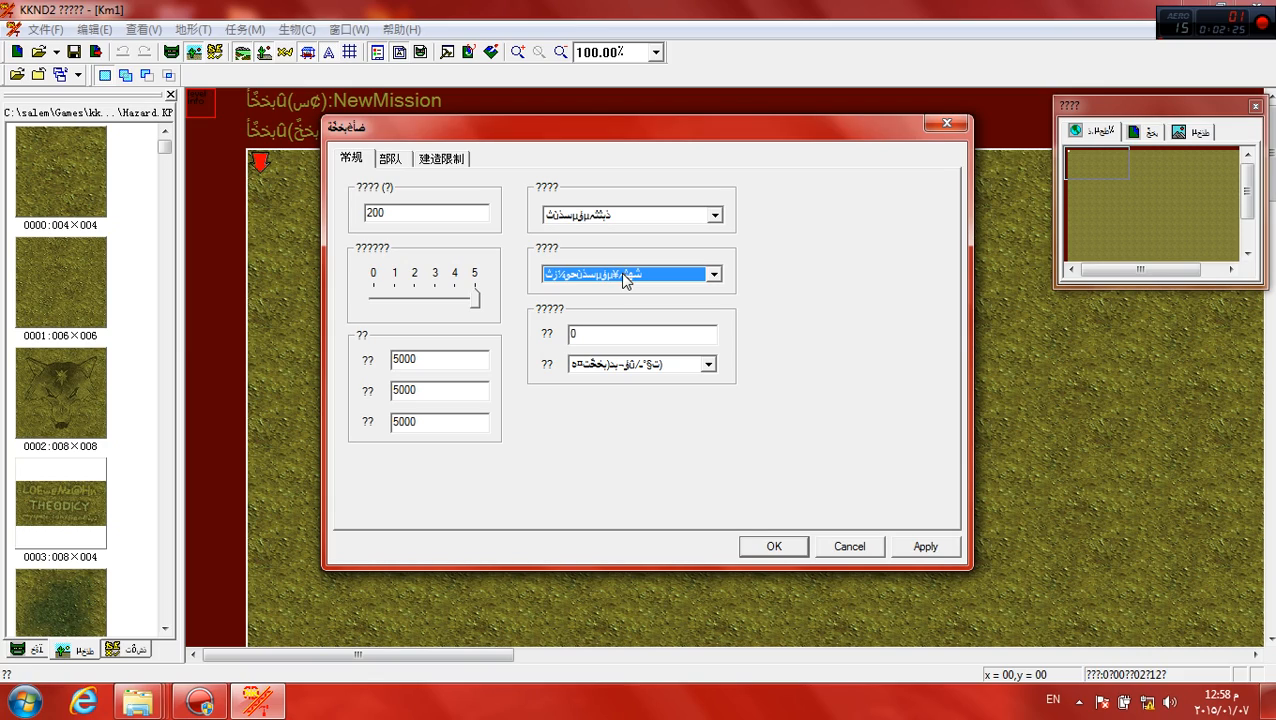
mouse_move(376, 374)
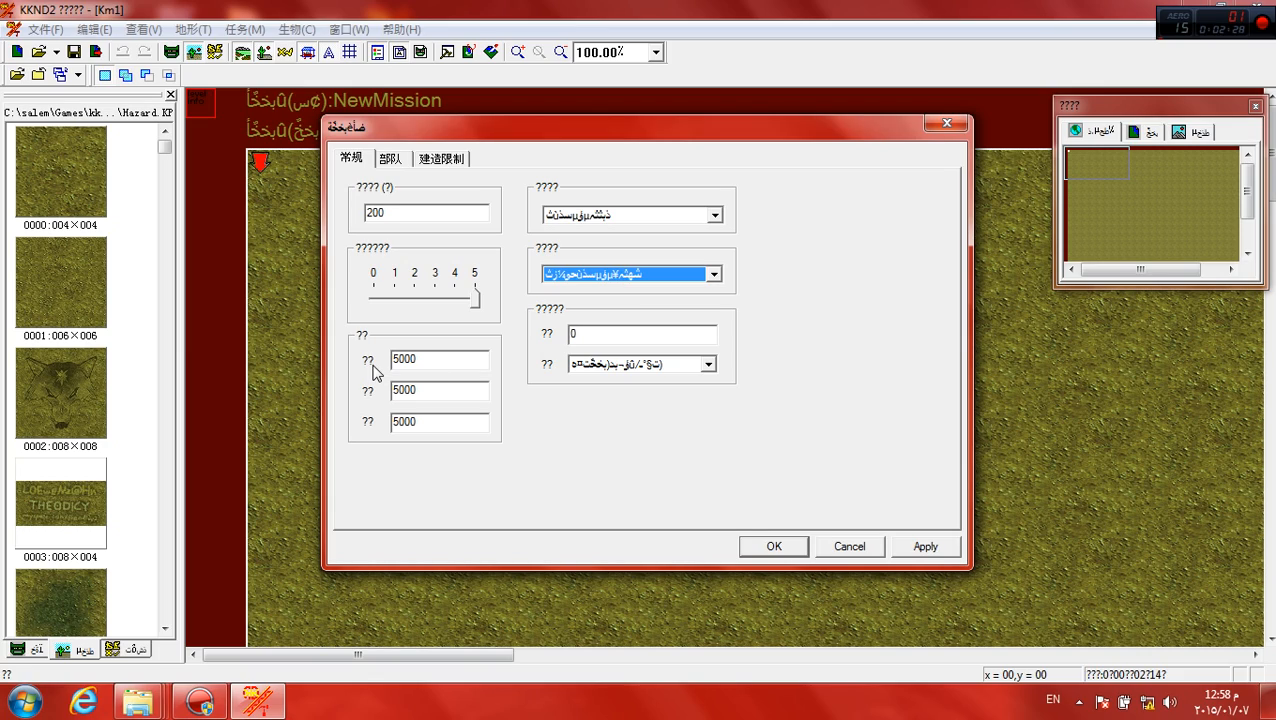
mouse_move(366, 368)
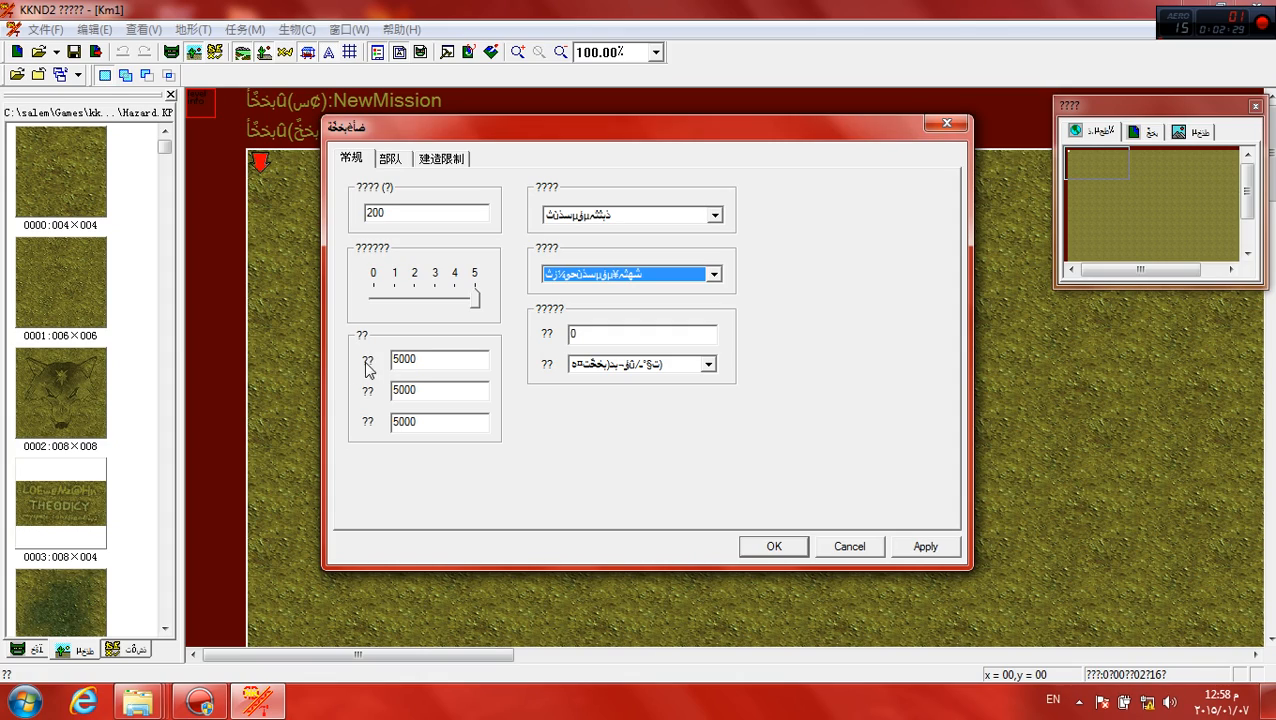
mouse_move(366, 376)
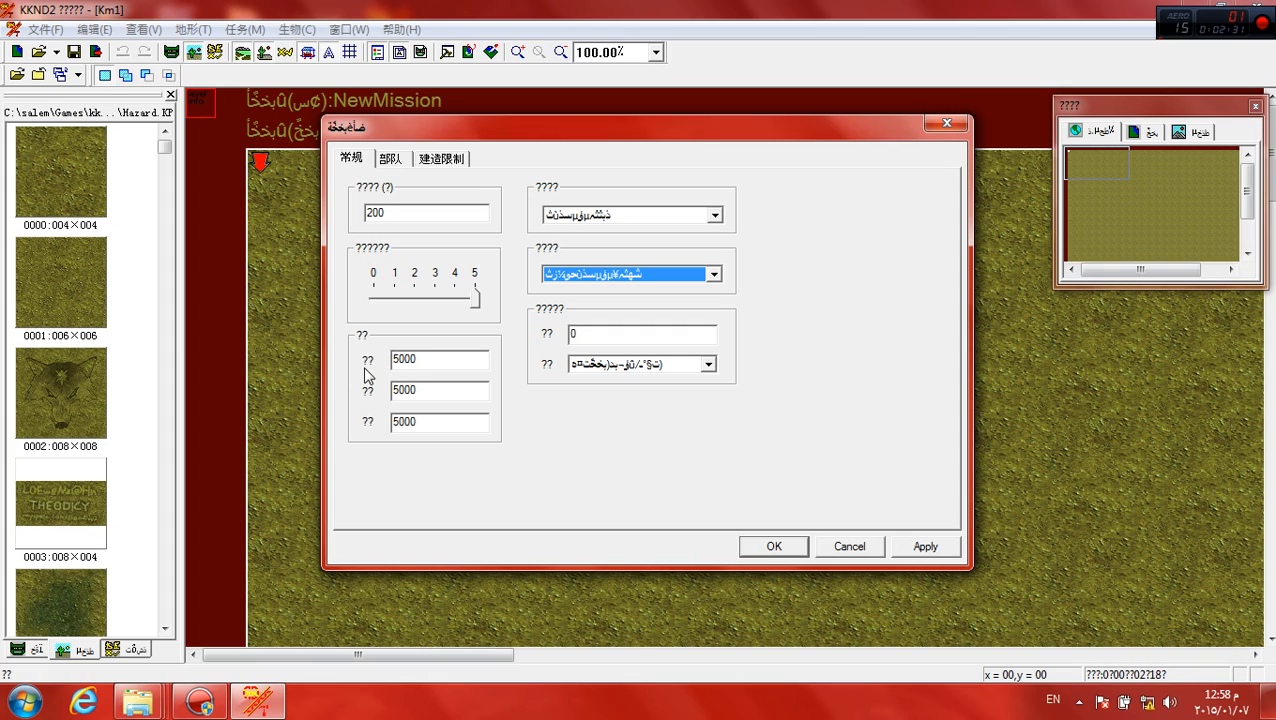
mouse_move(370, 388)
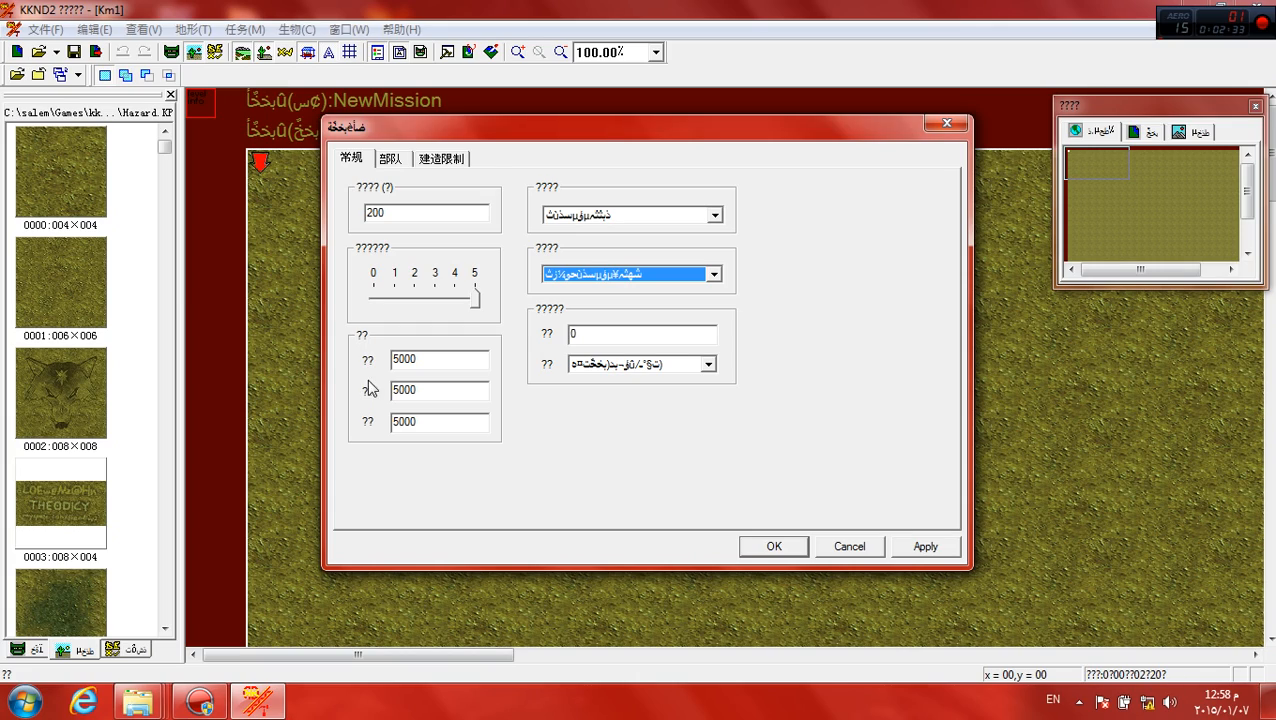
mouse_move(370, 390)
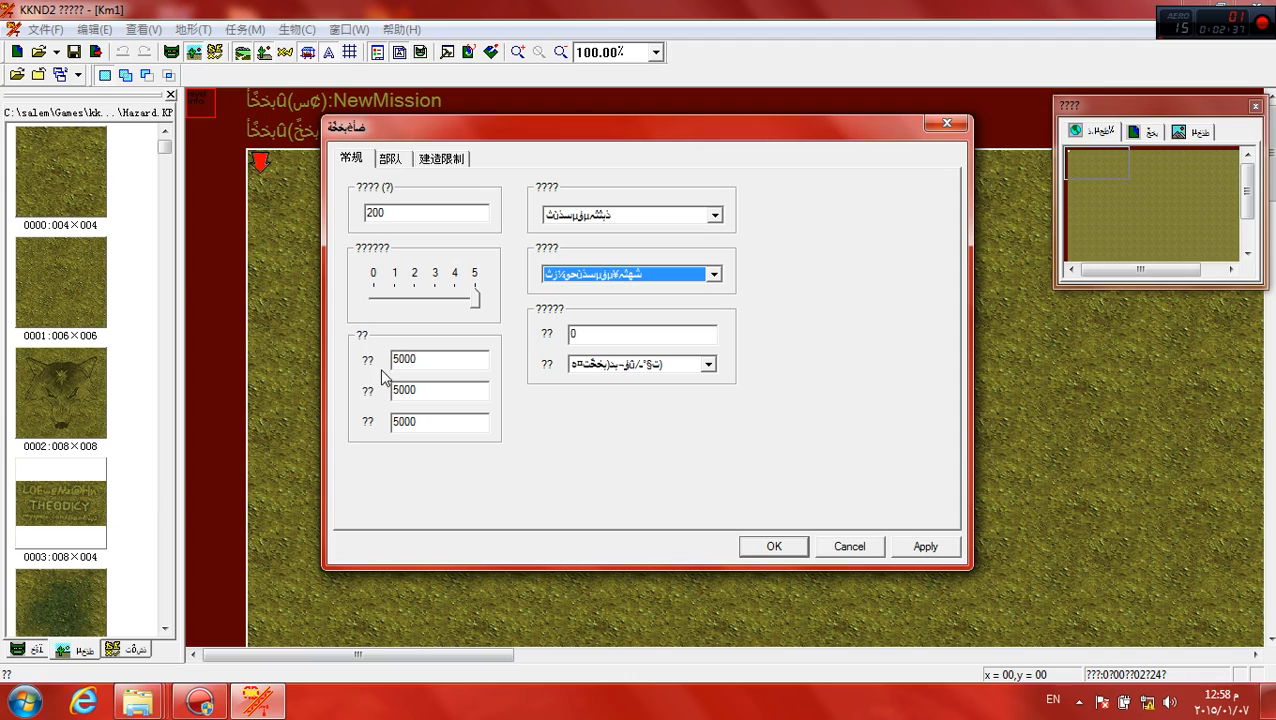
mouse_move(370, 424)
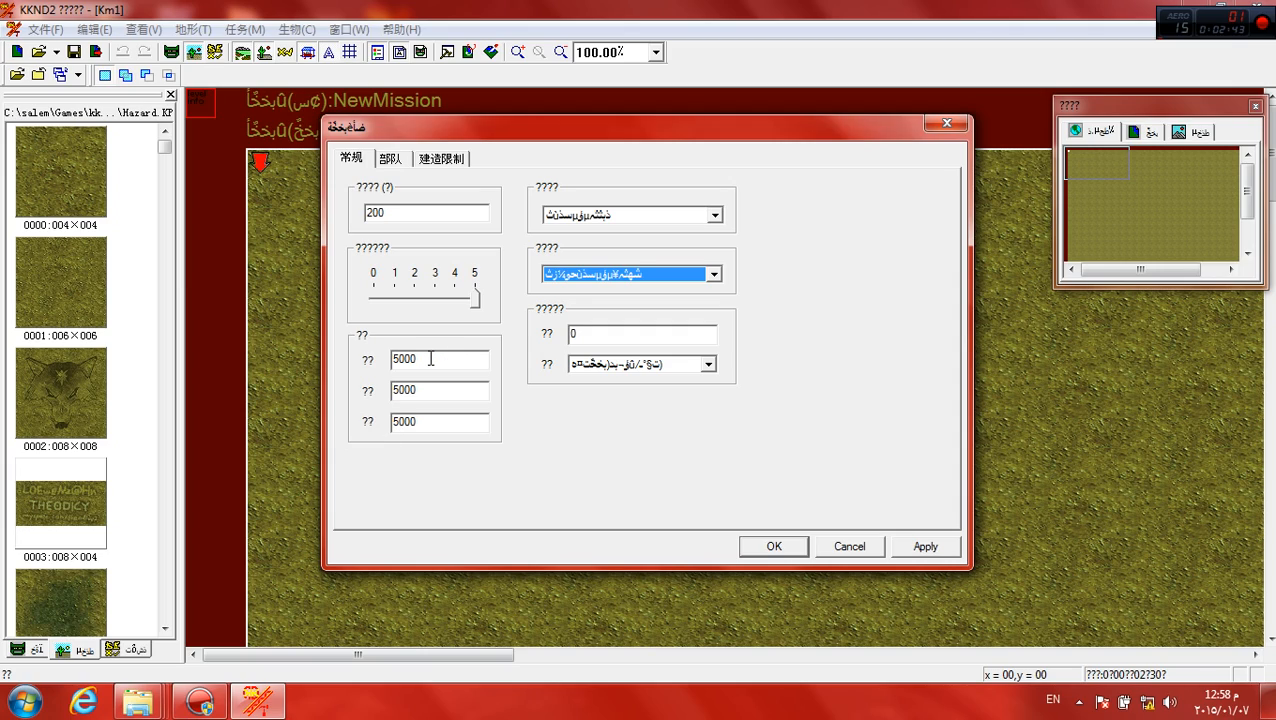
Step: Move to the player settings page and assign the first faction to the player
triple_click(440, 360)
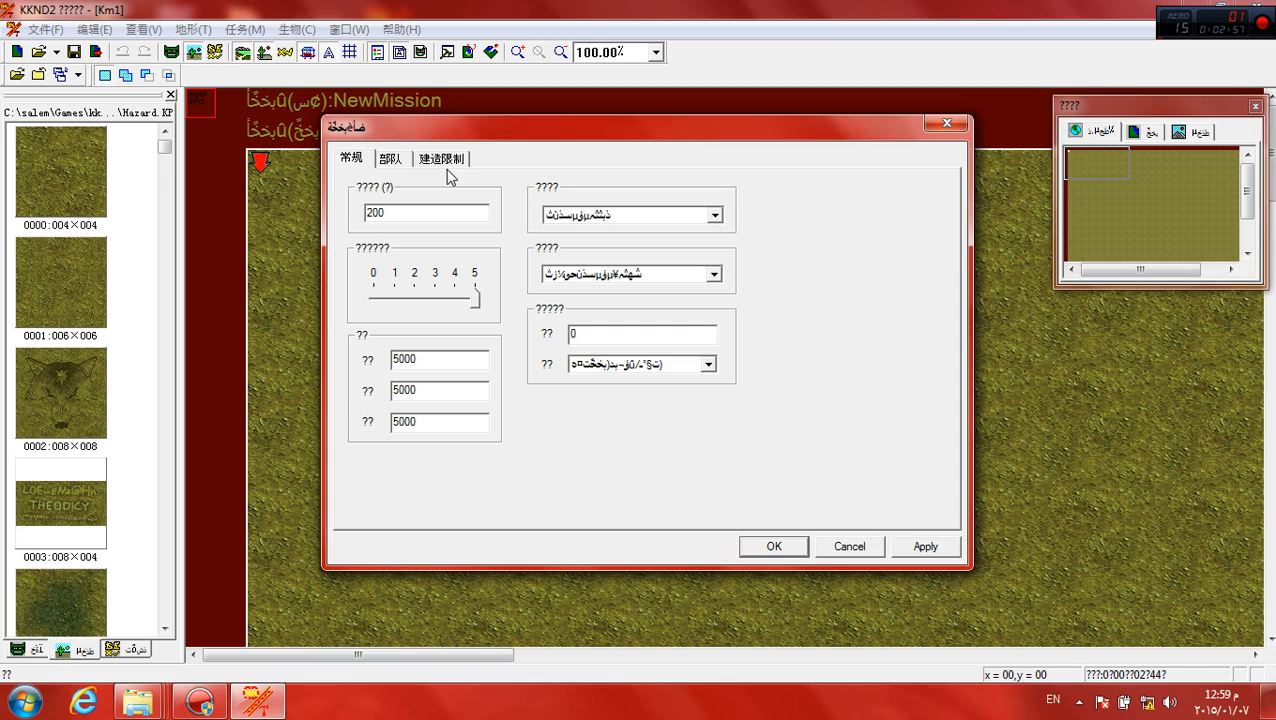
mouse_move(398, 164)
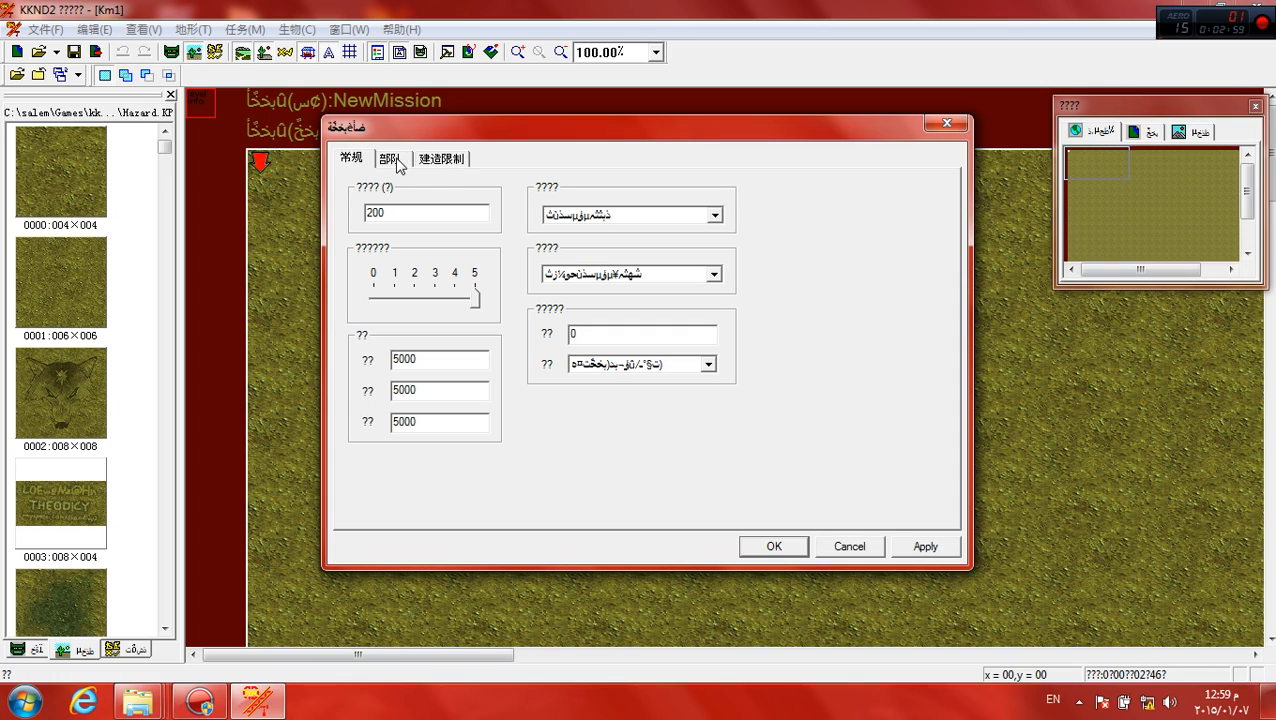
click(440, 158)
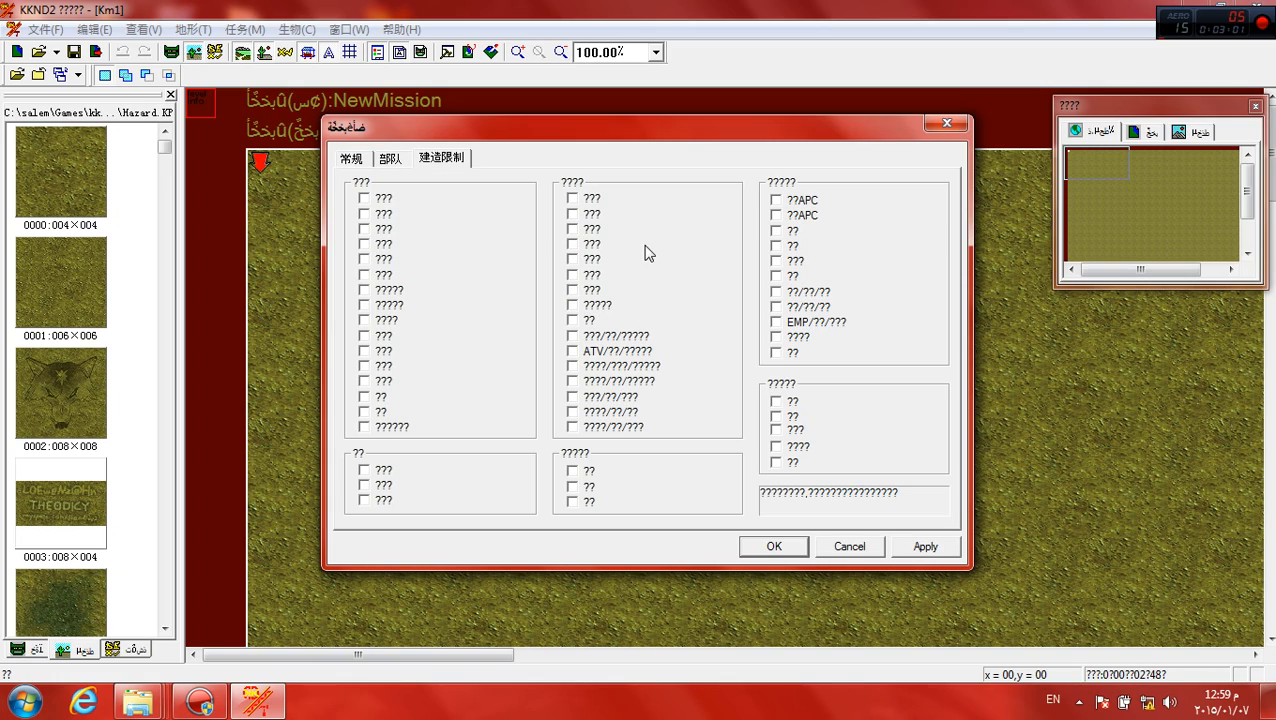
click(390, 158)
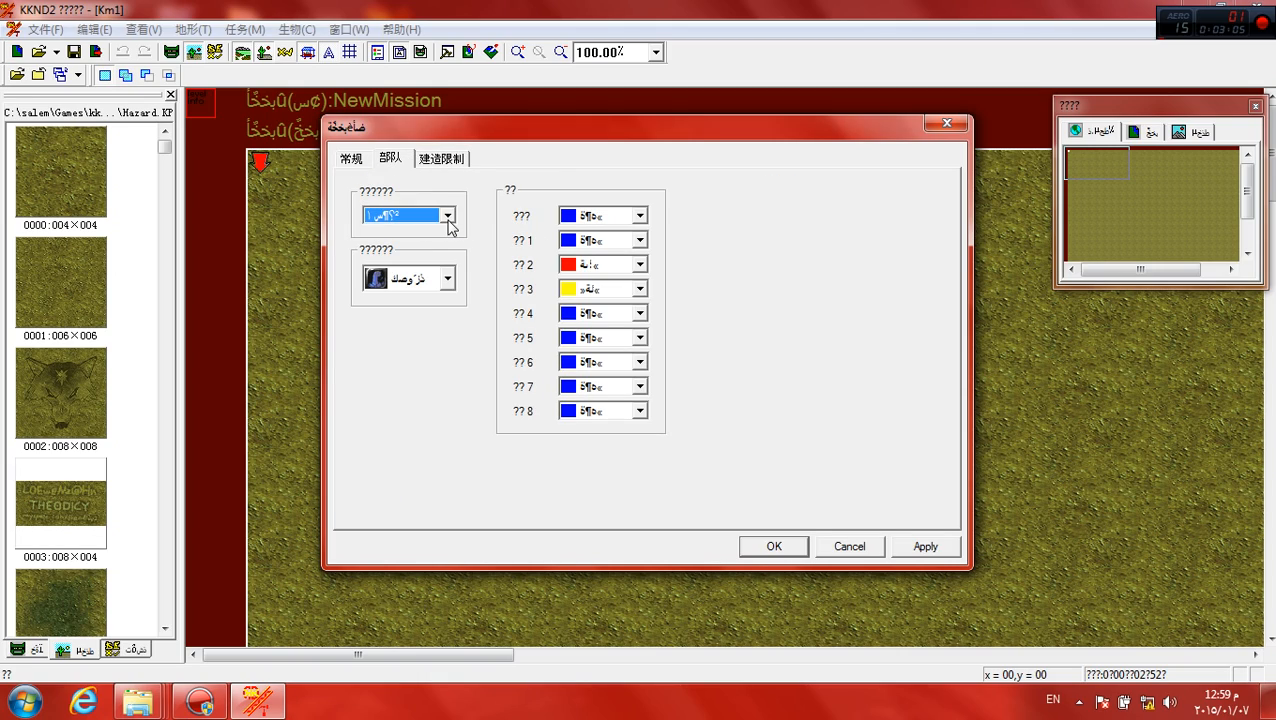
click(448, 278)
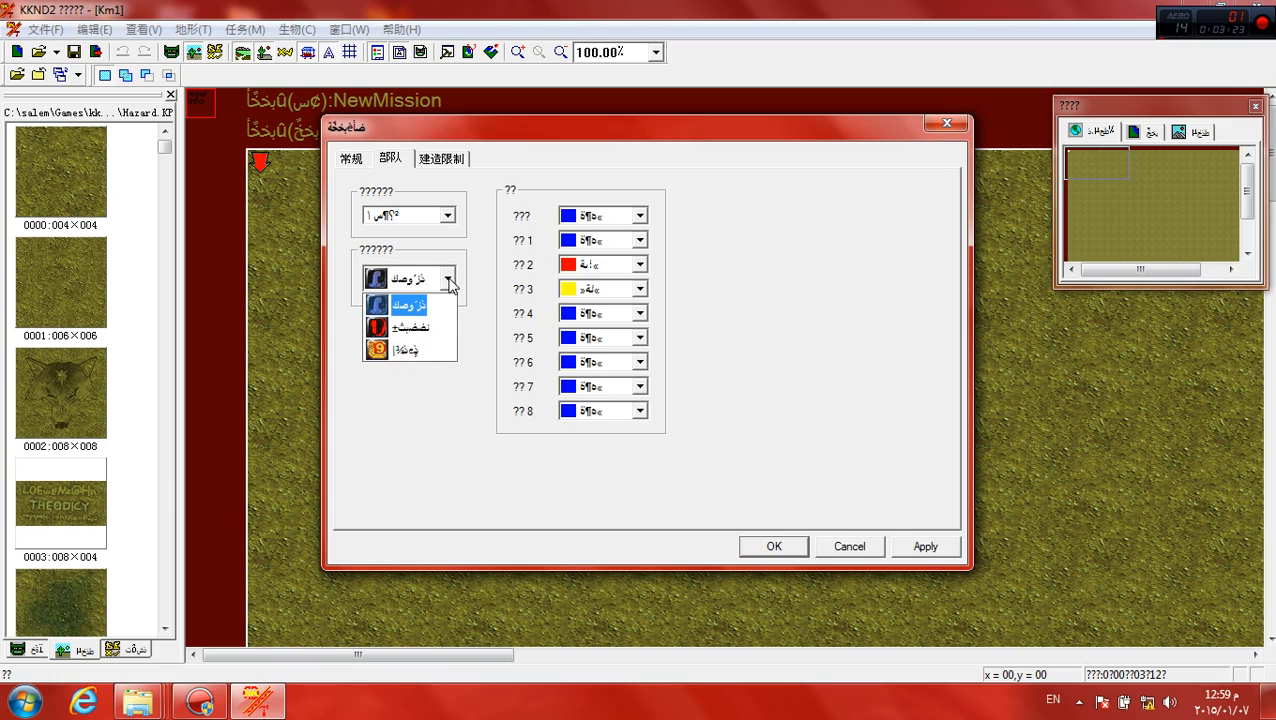
click(404, 348)
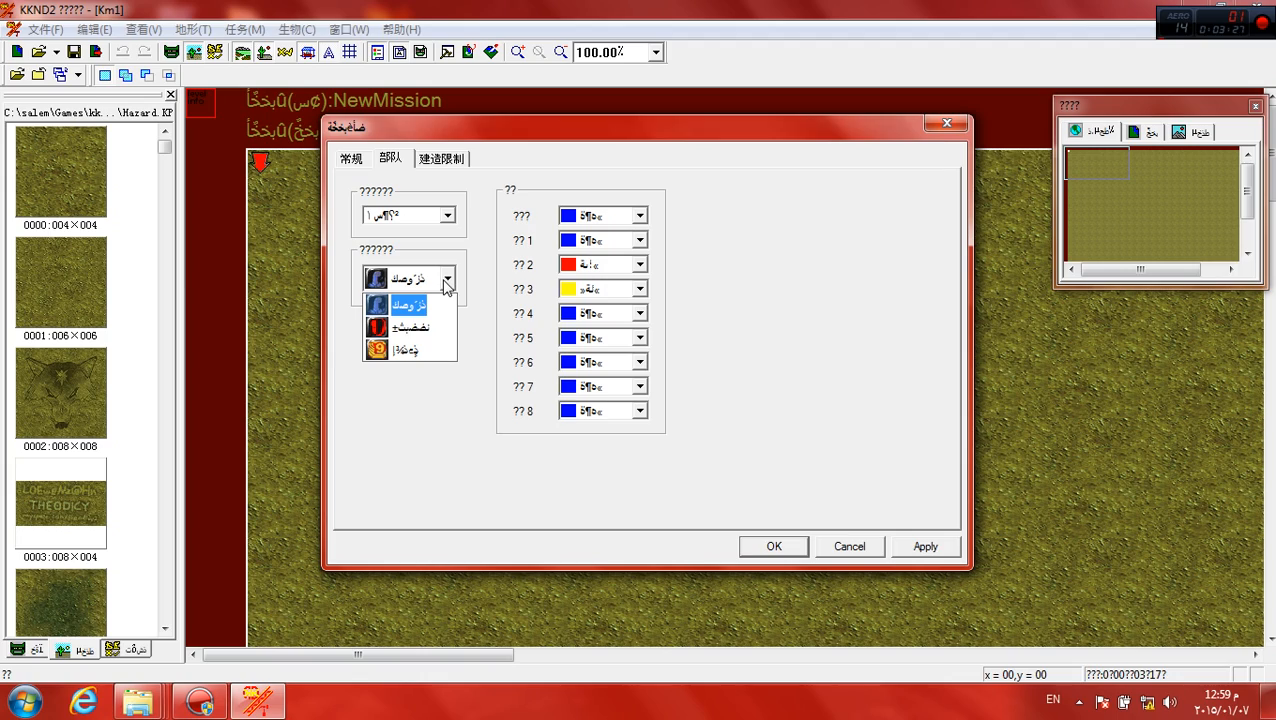
mouse_move(444, 288)
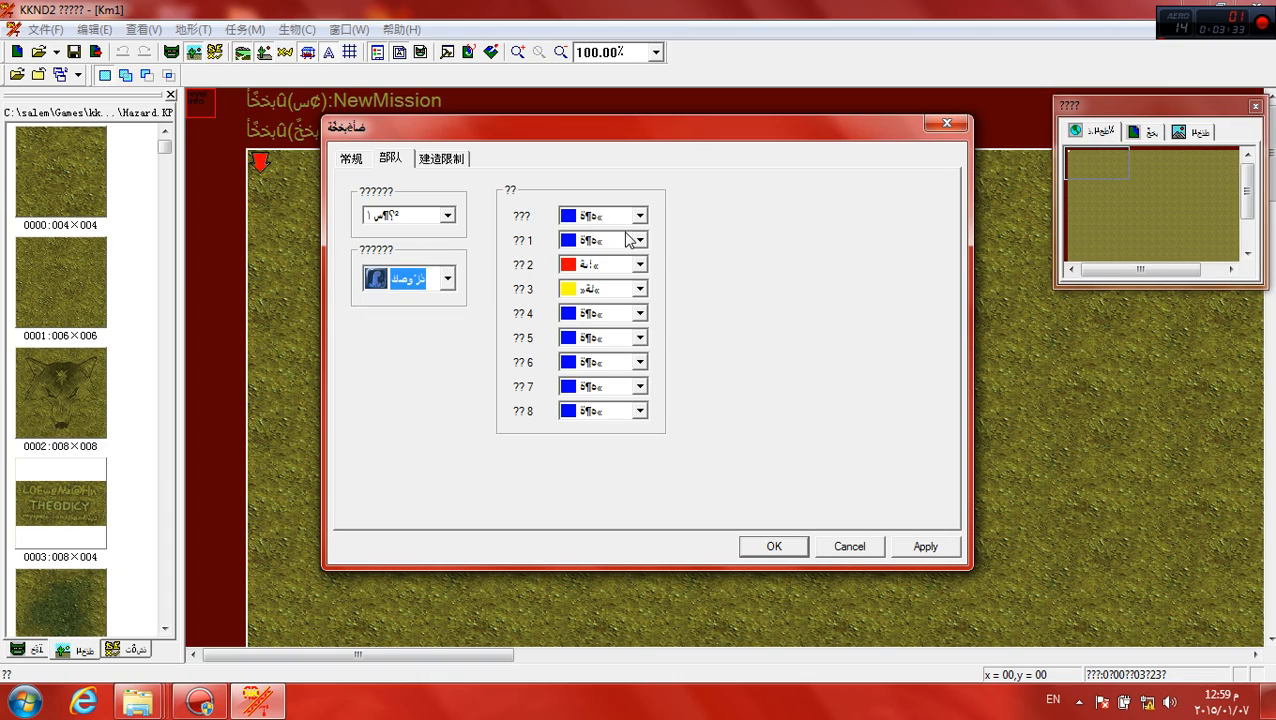
mouse_move(532, 196)
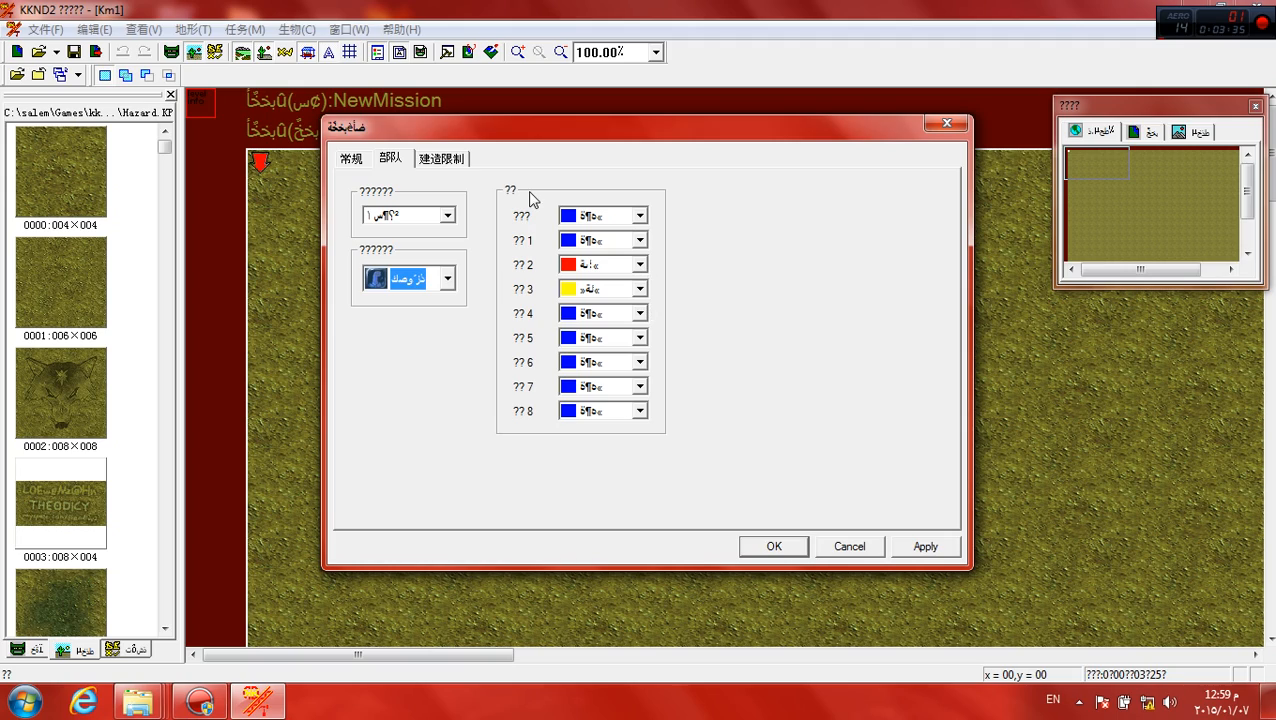
mouse_move(530, 276)
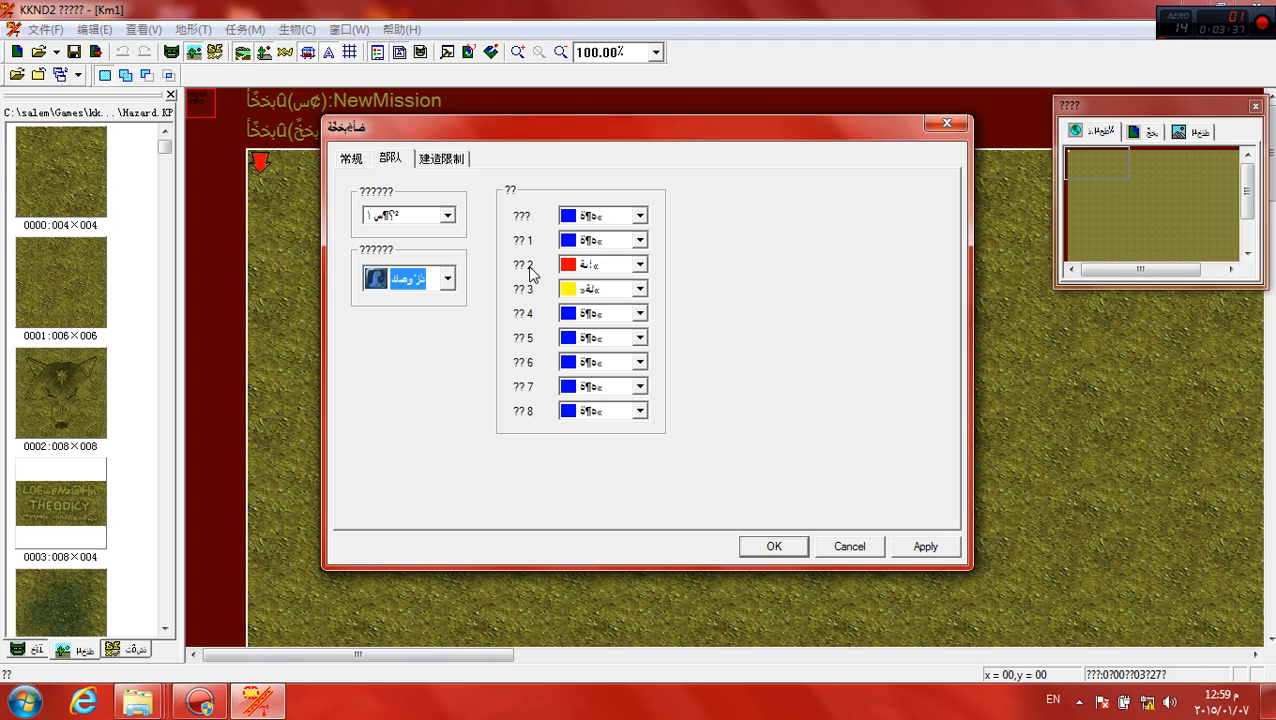
mouse_move(540, 420)
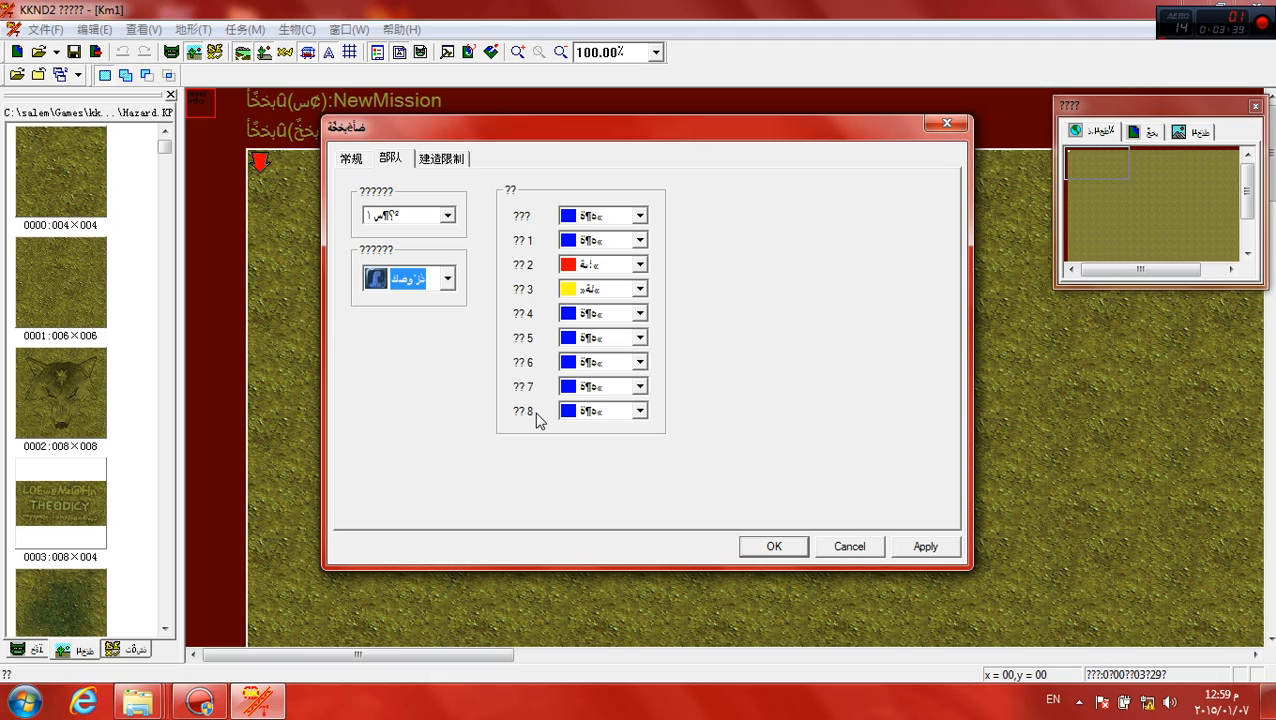
mouse_move(556, 280)
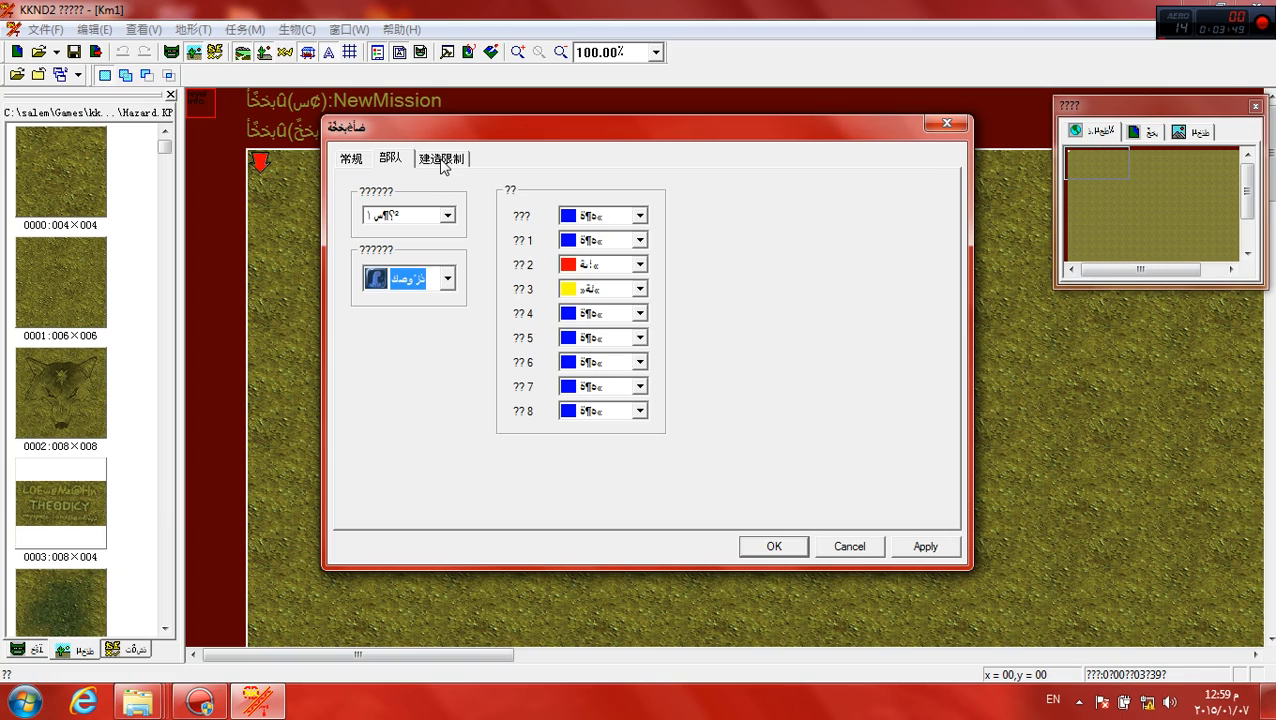
Step: Review the build restrictions page and confirm the mission settings with OK
click(440, 158)
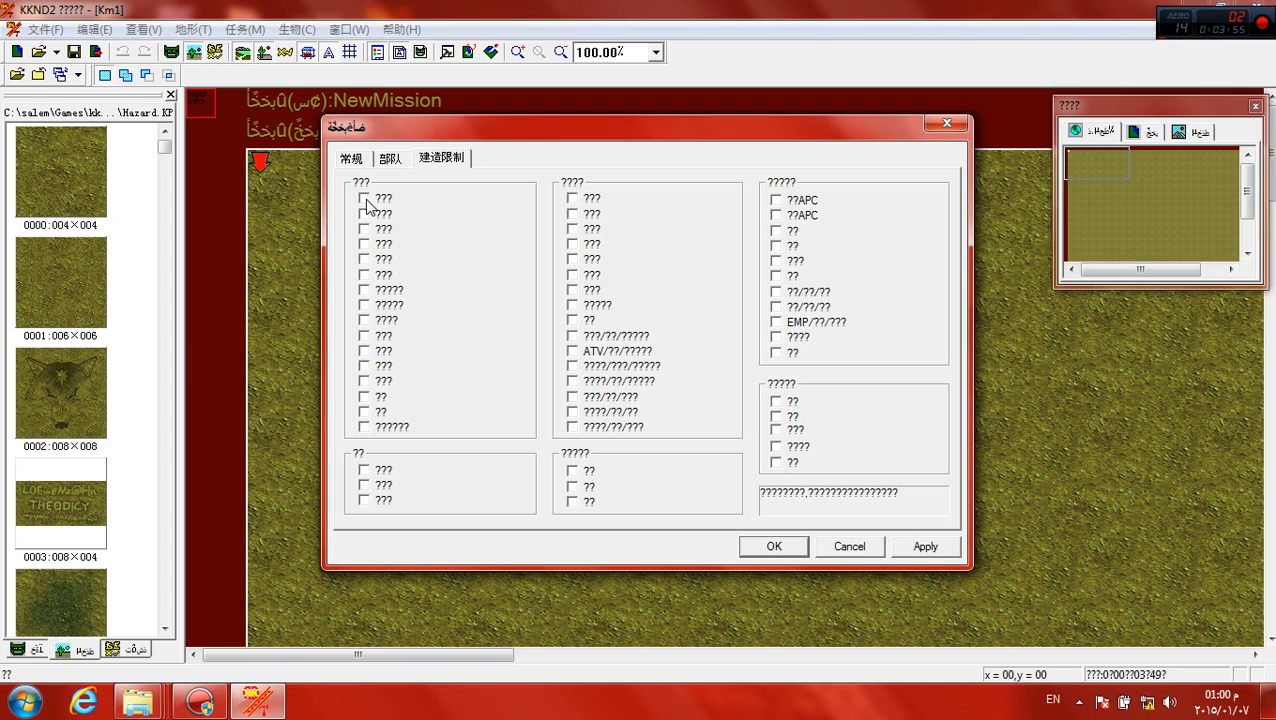
mouse_move(374, 276)
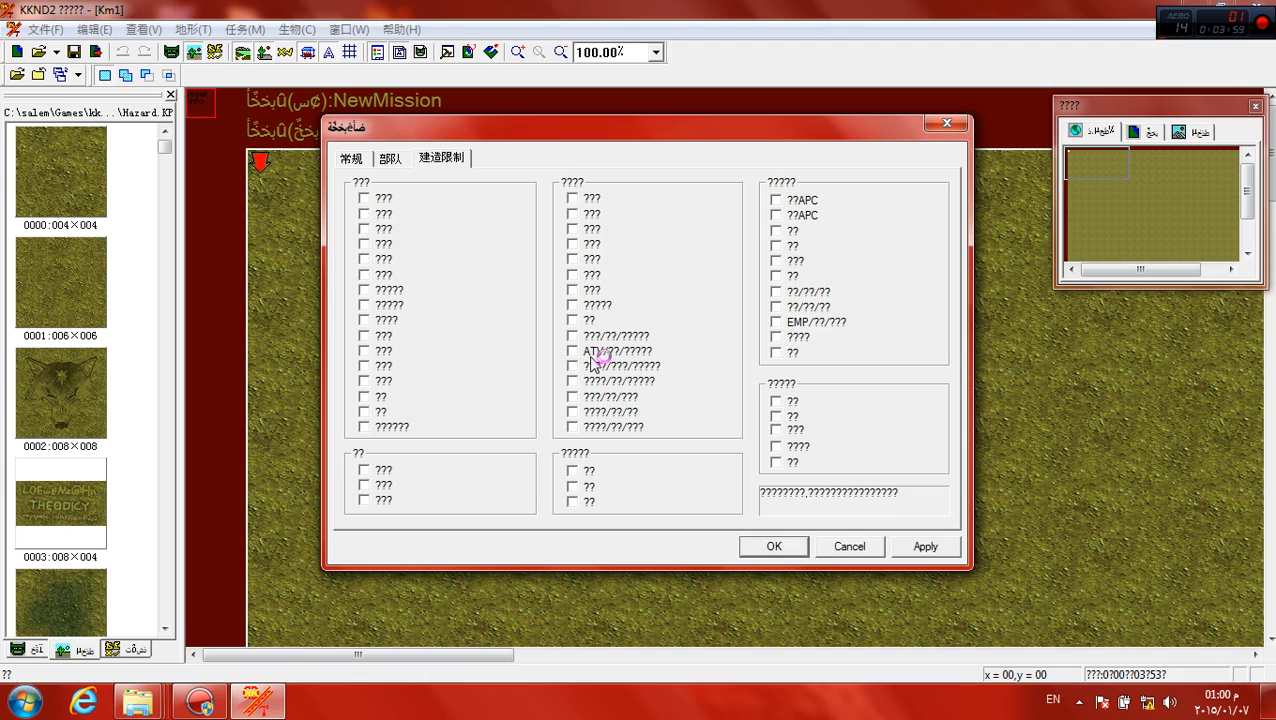
mouse_move(540, 356)
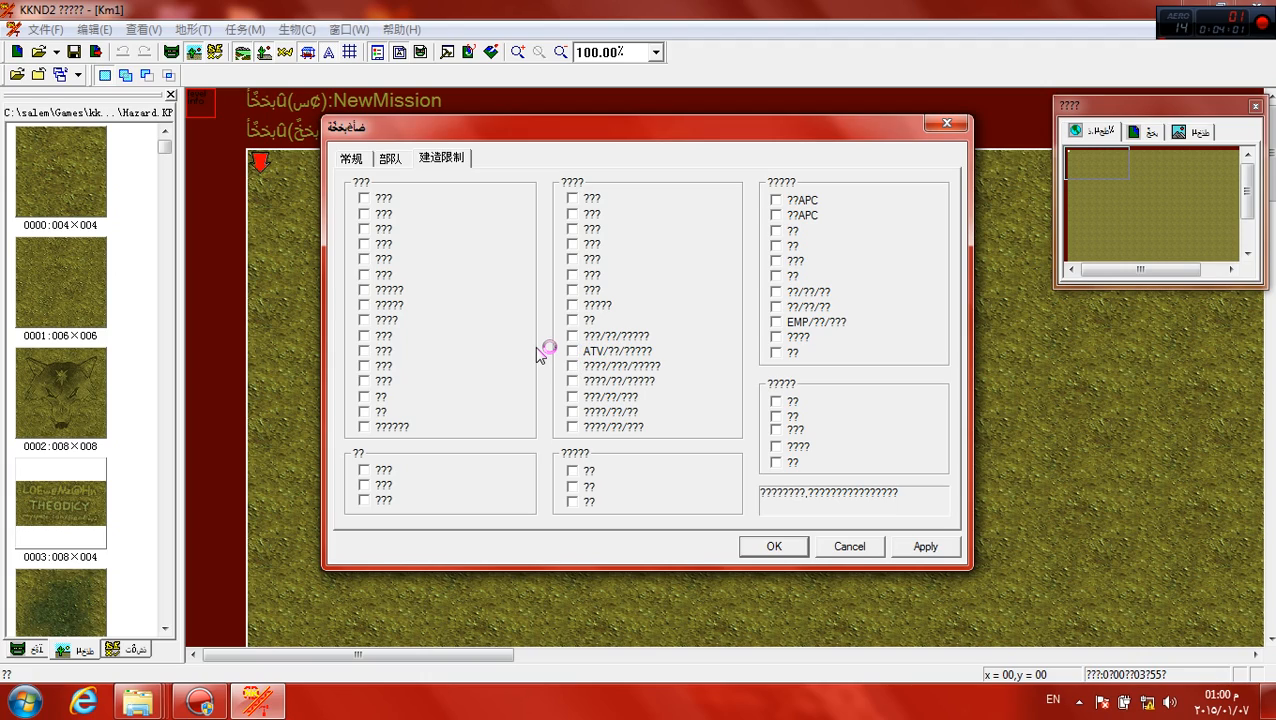
mouse_move(598, 290)
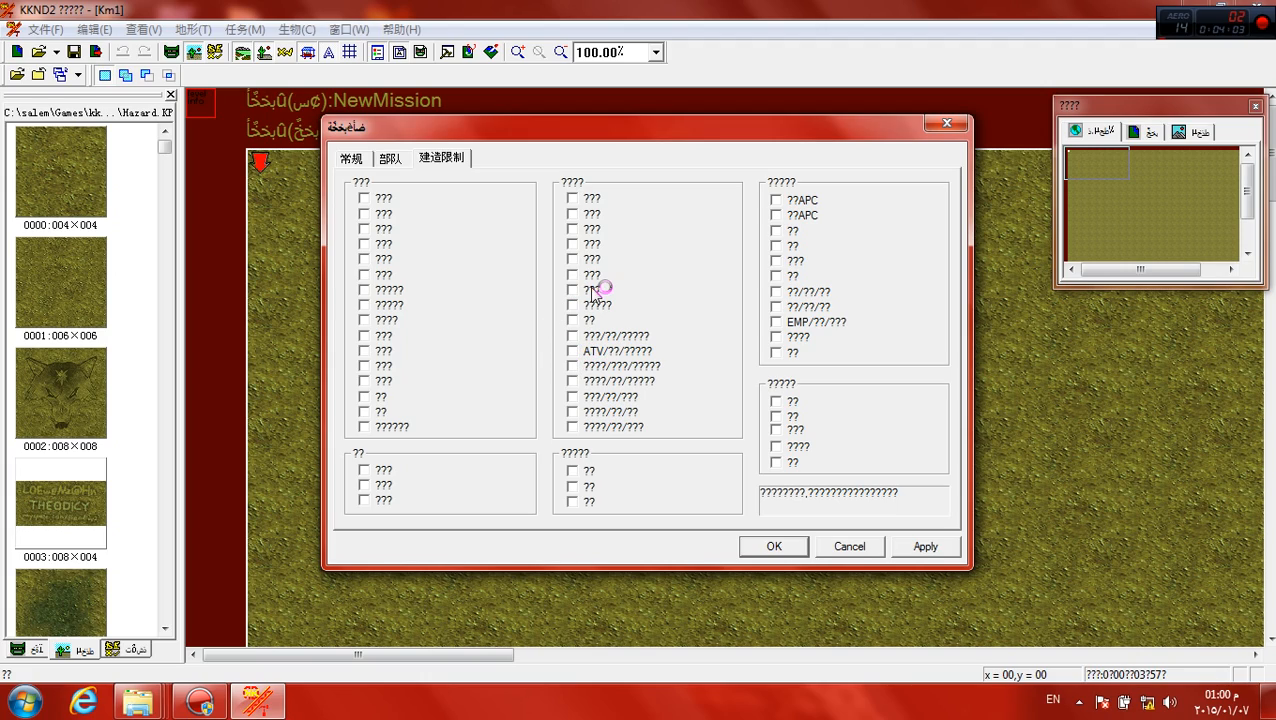
mouse_move(668, 288)
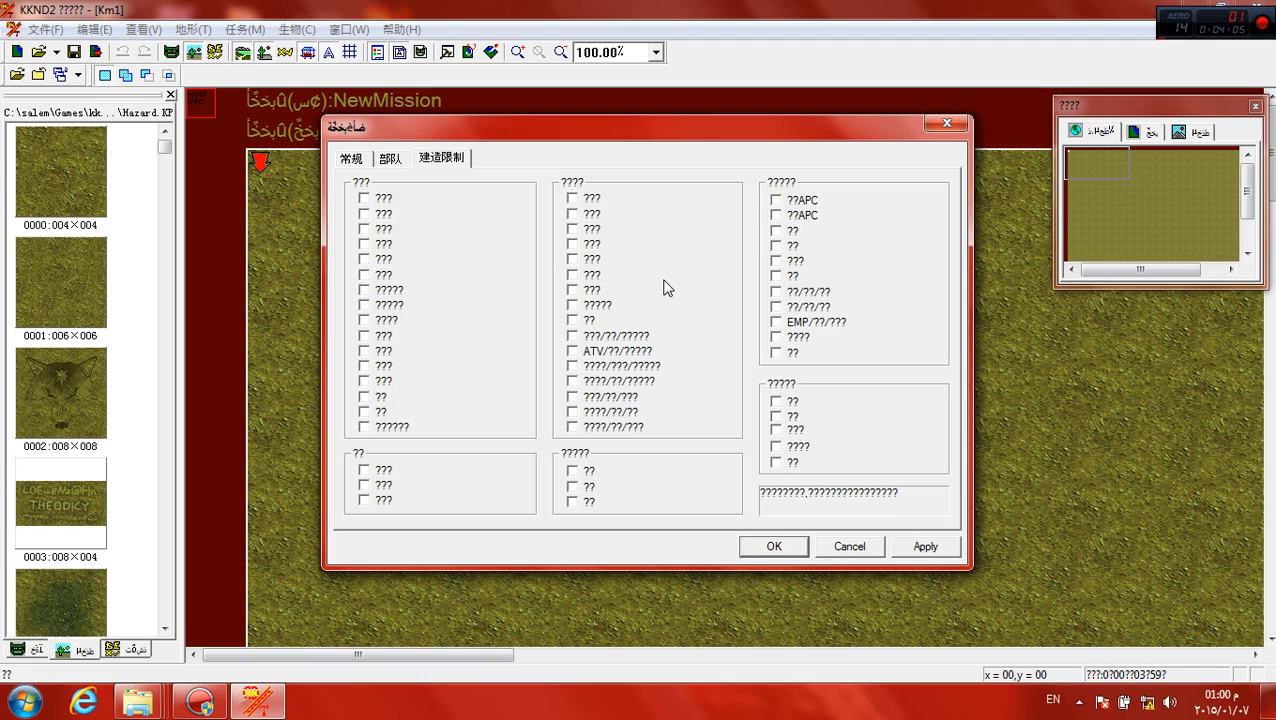
mouse_move(704, 424)
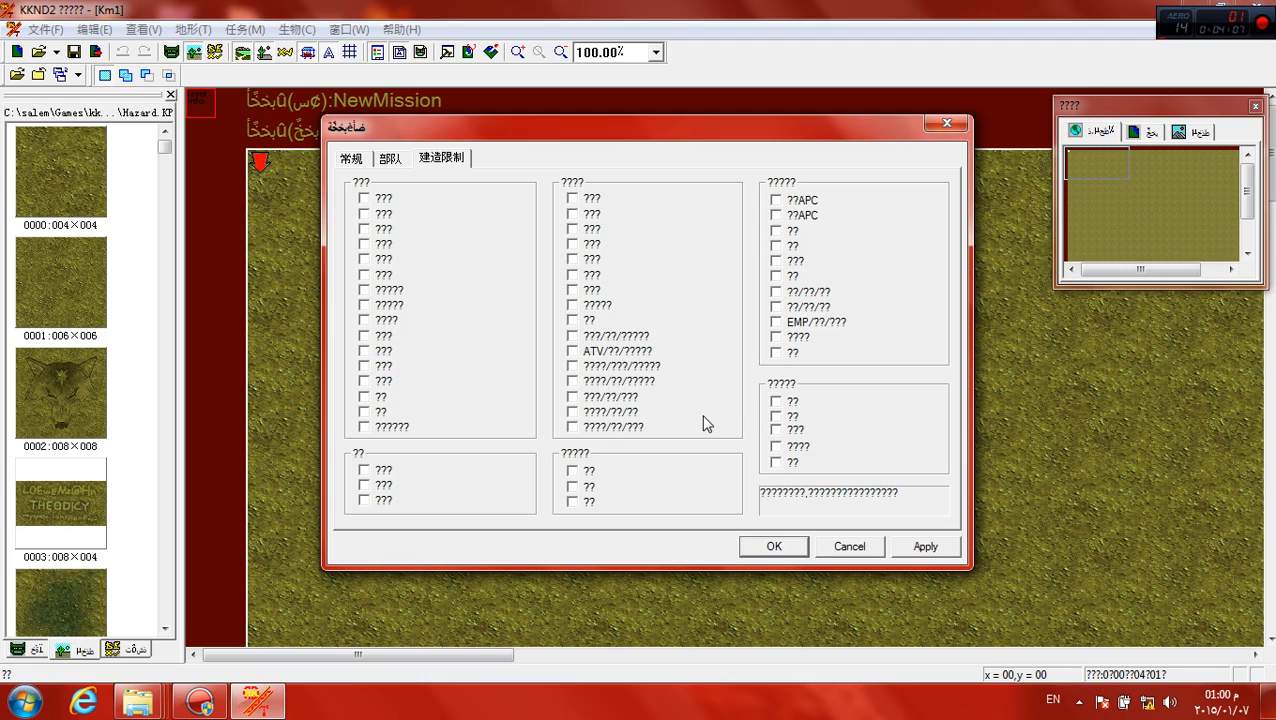
mouse_move(808, 164)
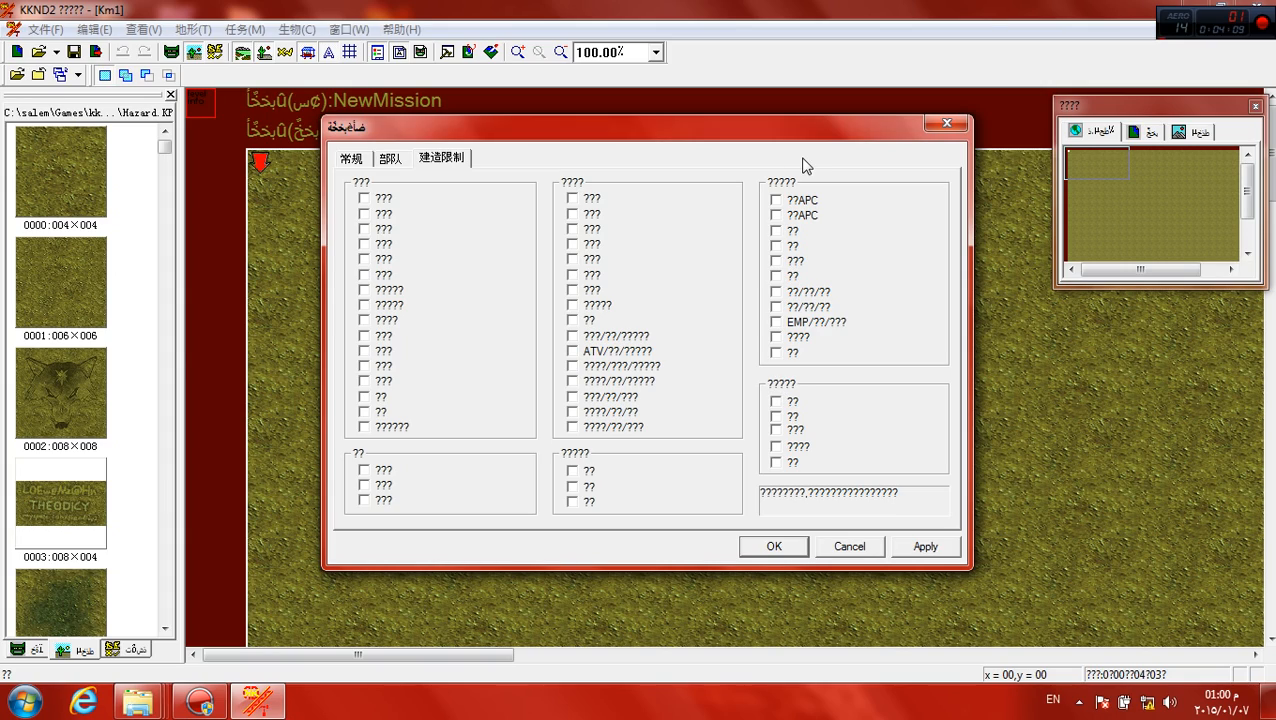
mouse_move(736, 506)
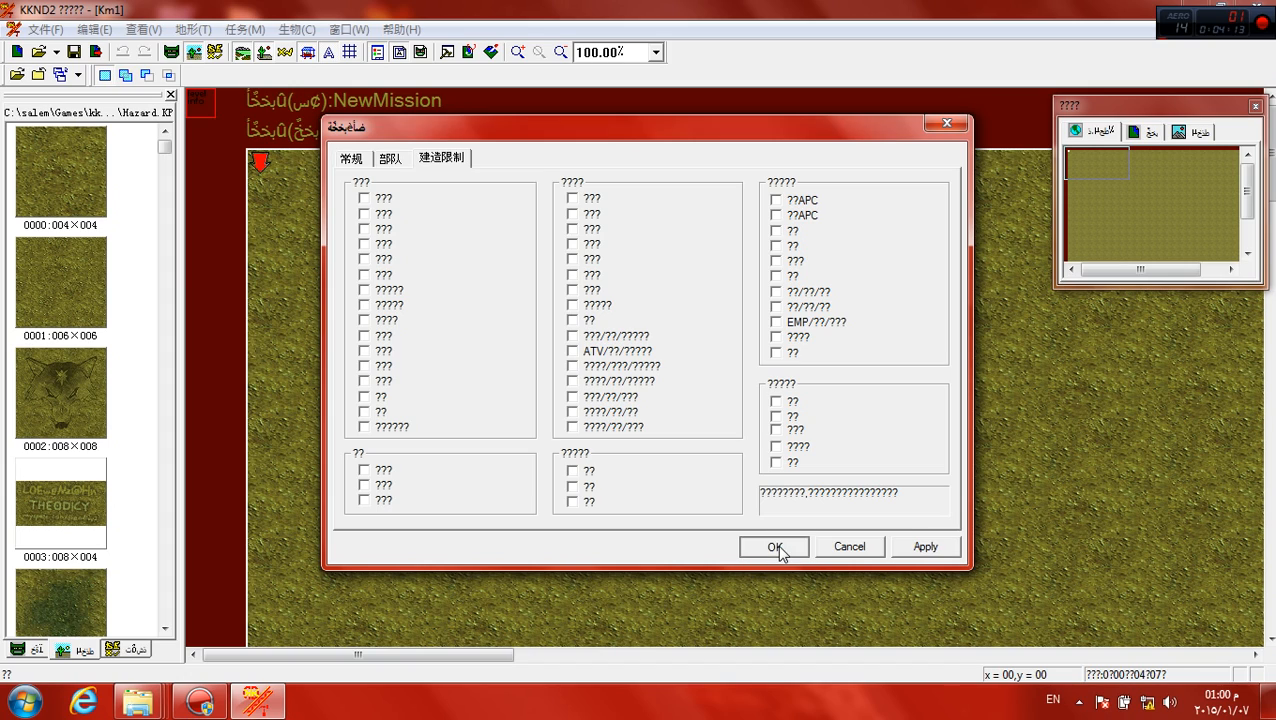
click(774, 548)
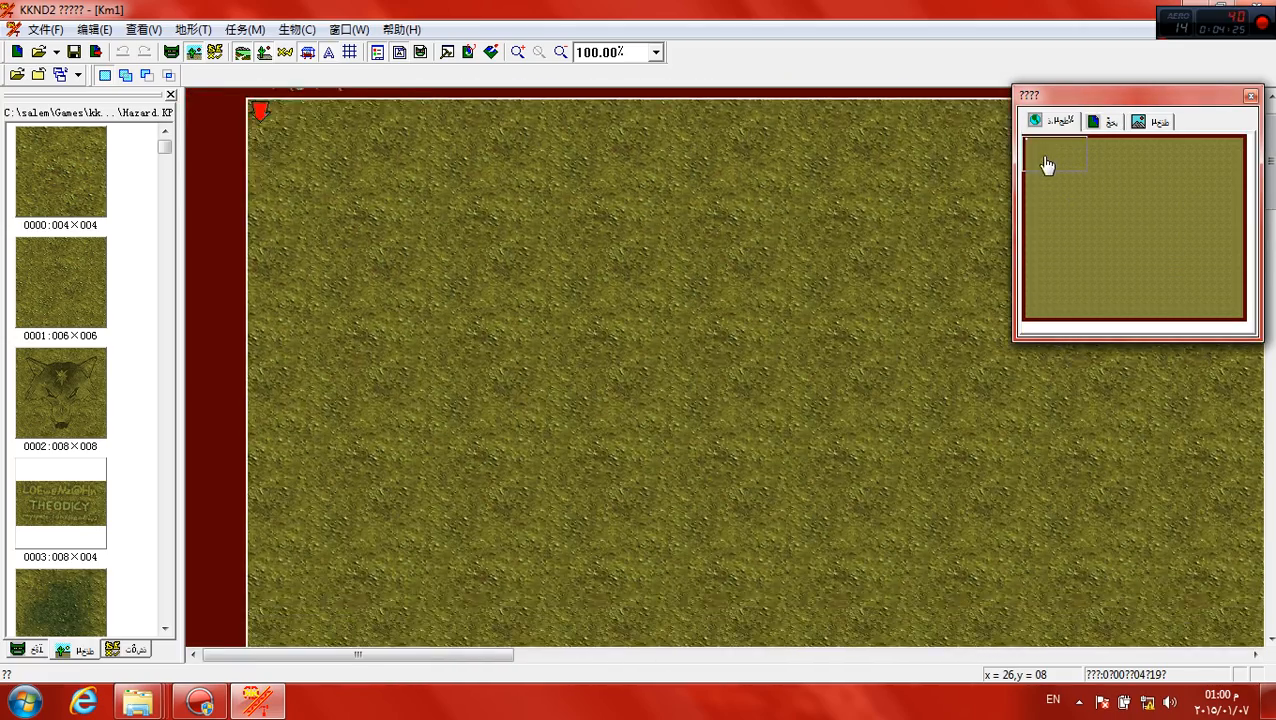
Step: Zoom the map to 75% and lay tree tiles along the left tree line
click(656, 52)
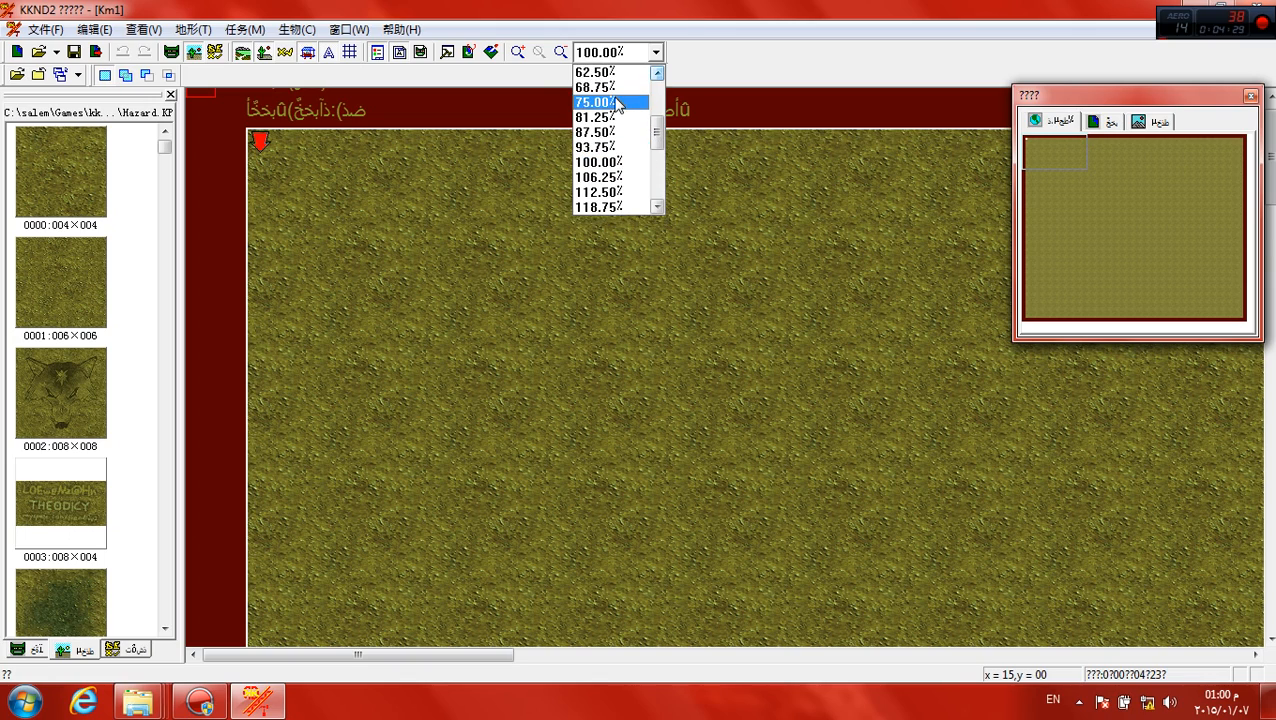
click(592, 102)
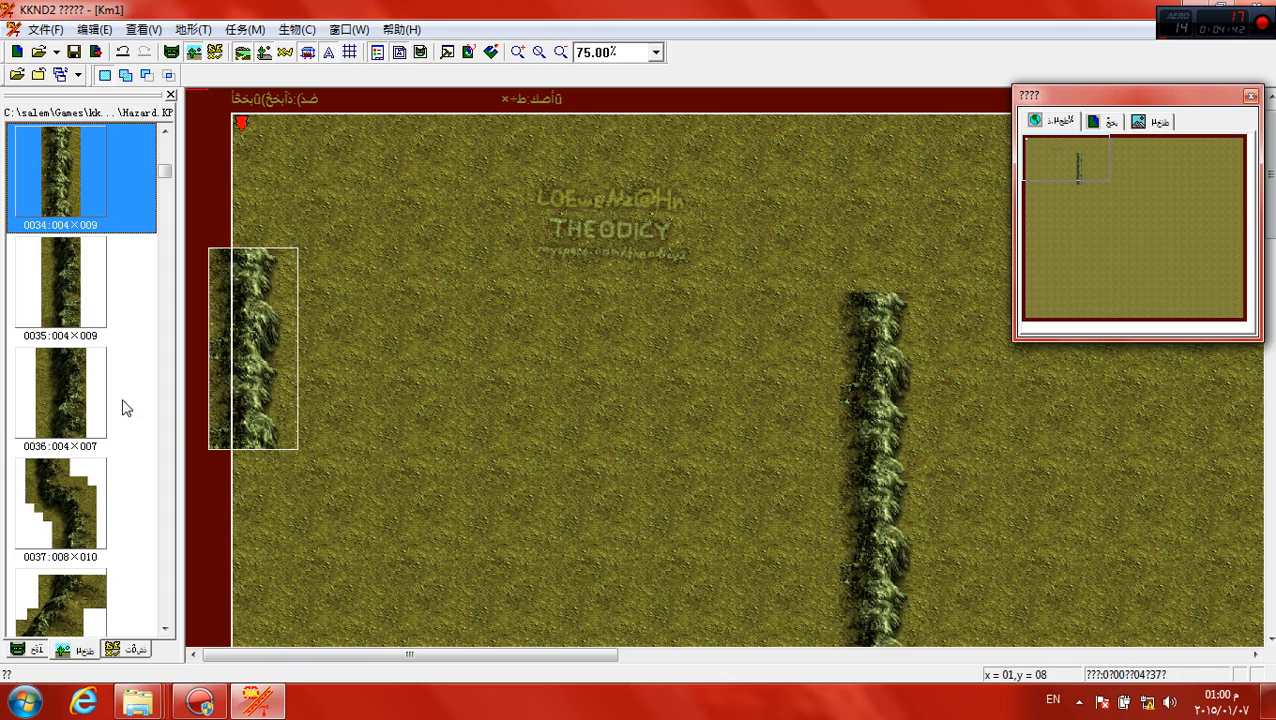
click(60, 396)
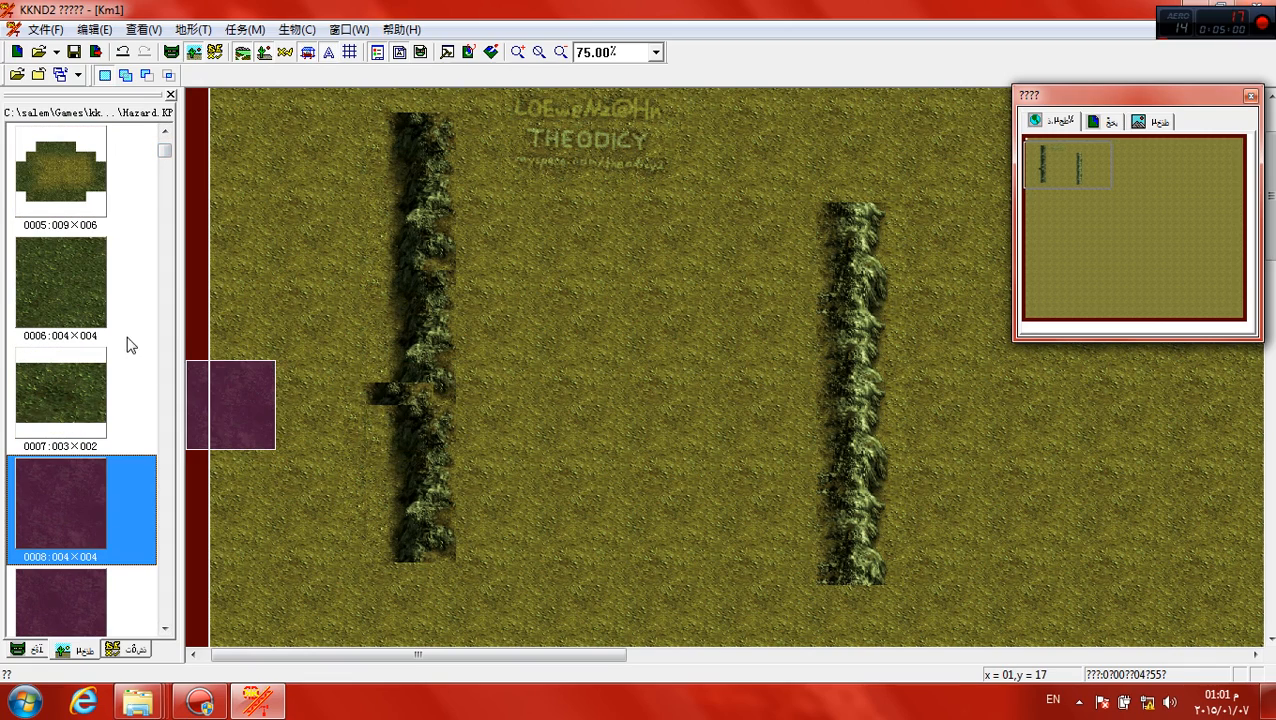
scroll(down, 3)
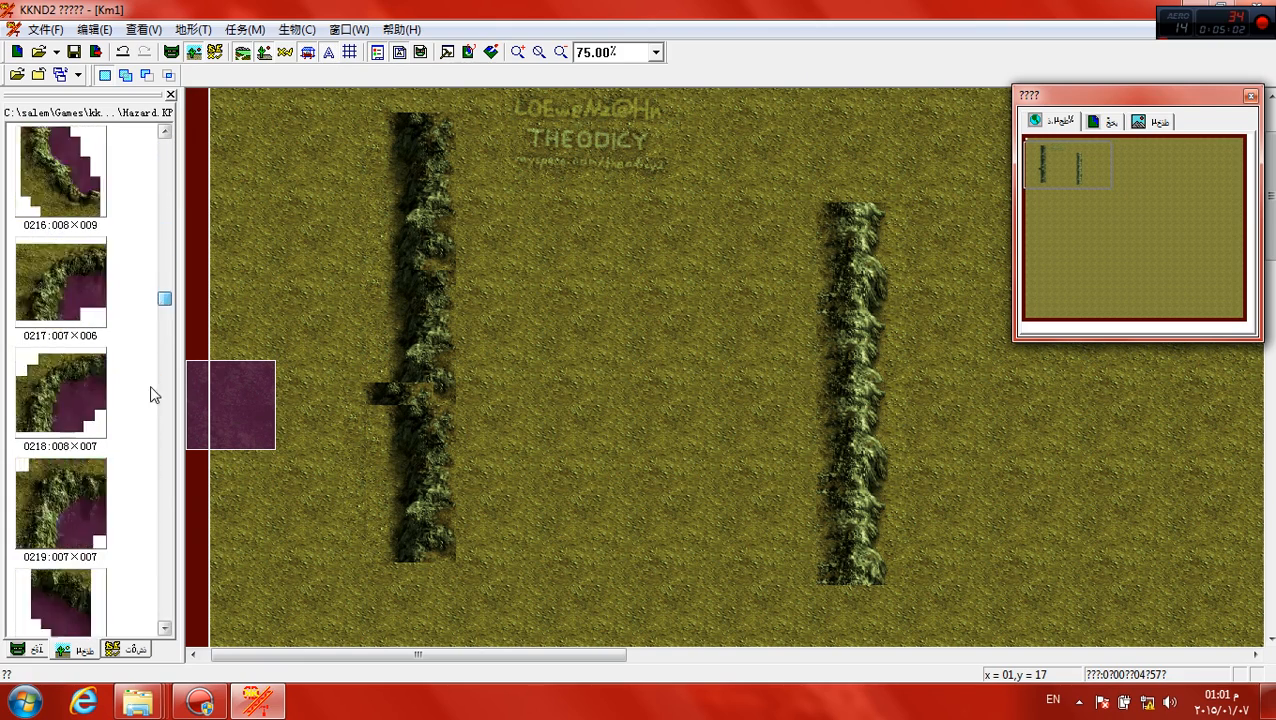
scroll(down, 3)
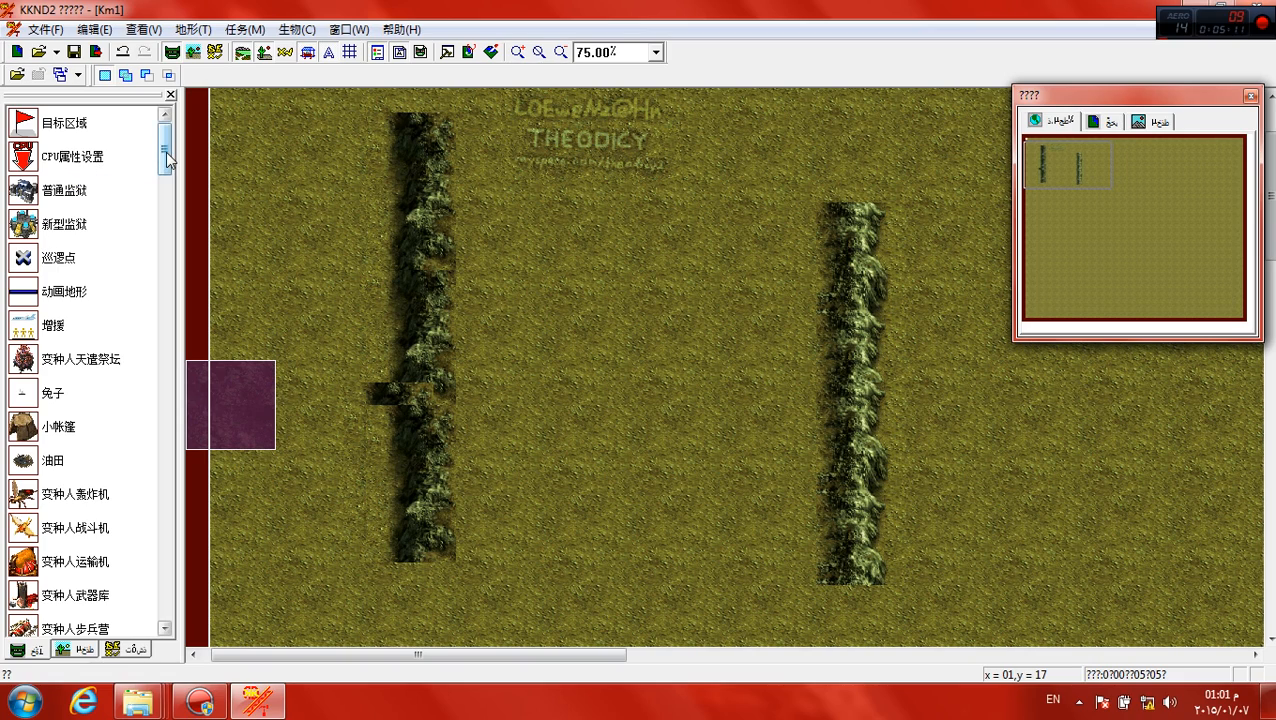
Step: Scroll the left panel down to the Survivor buildings and units list
scroll(down, 3)
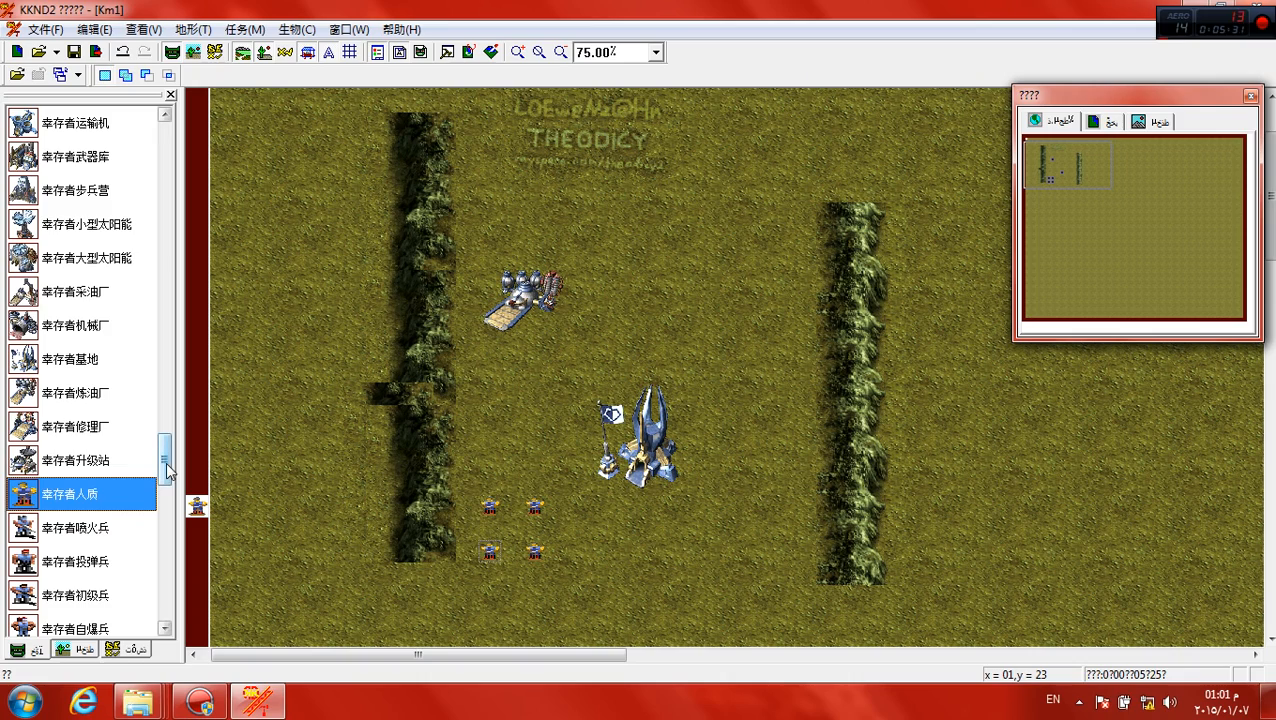
scroll(down, 3)
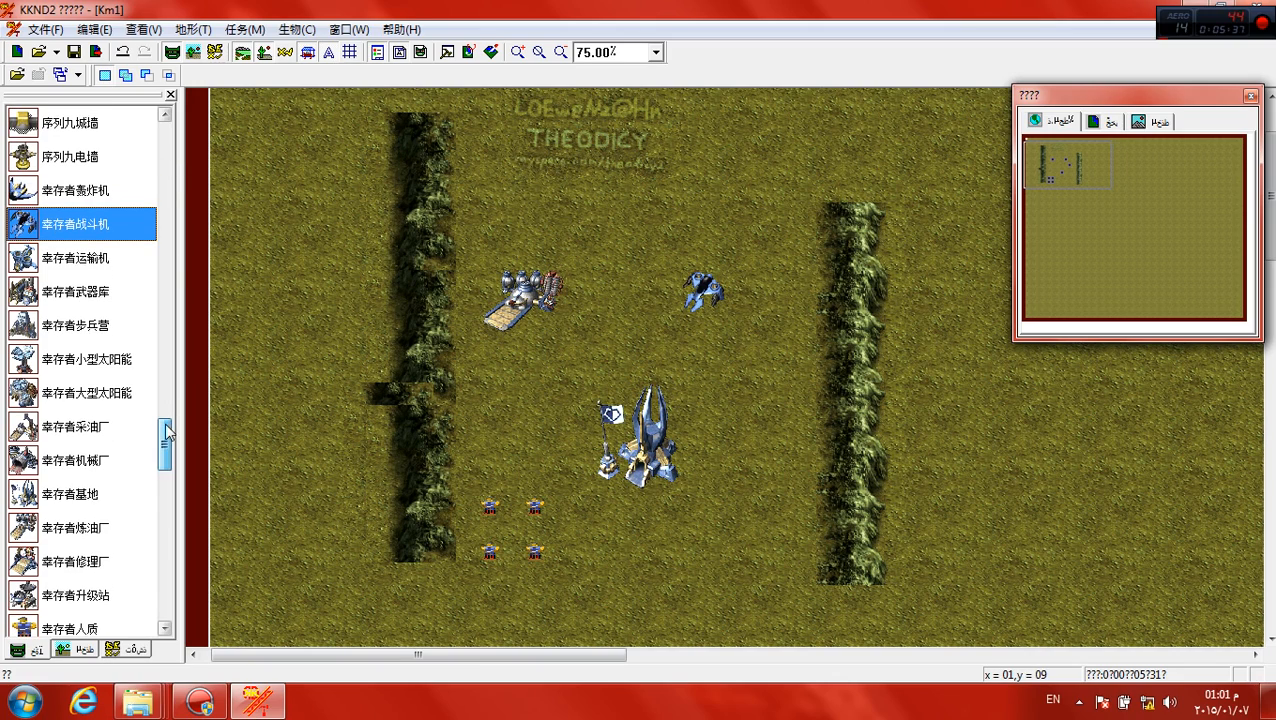
scroll(down, 3)
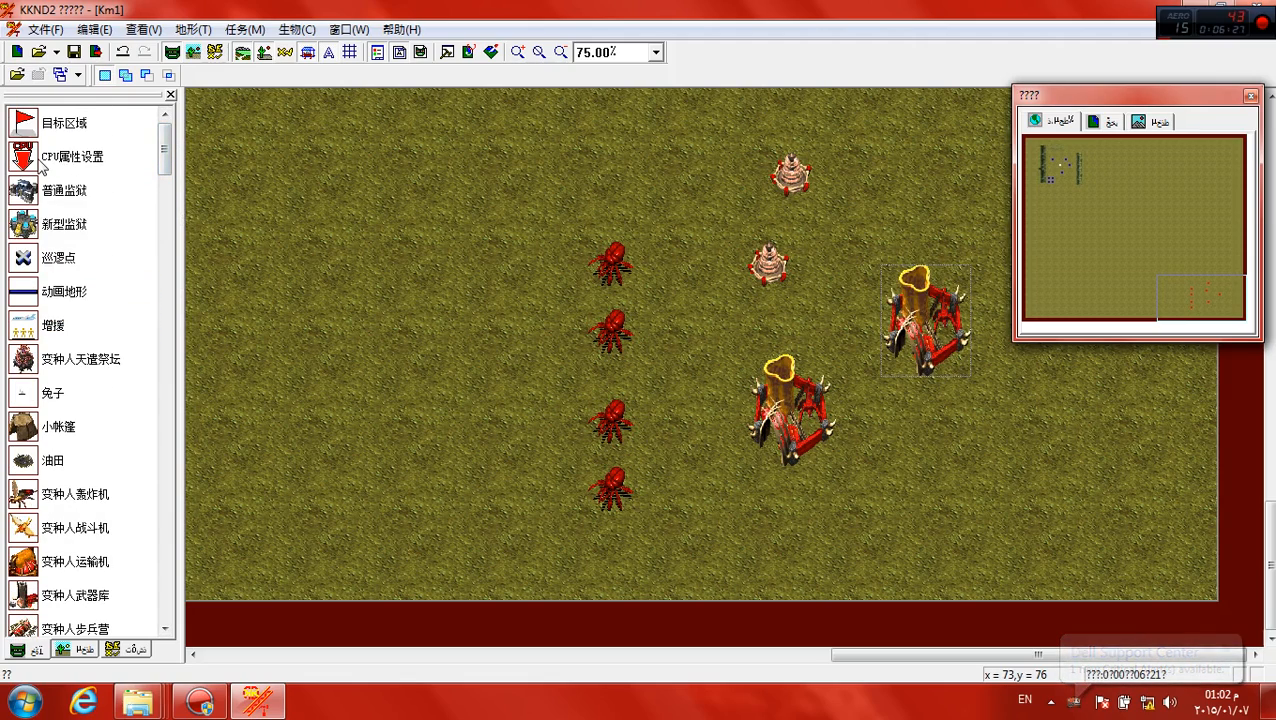
mouse_move(72, 156)
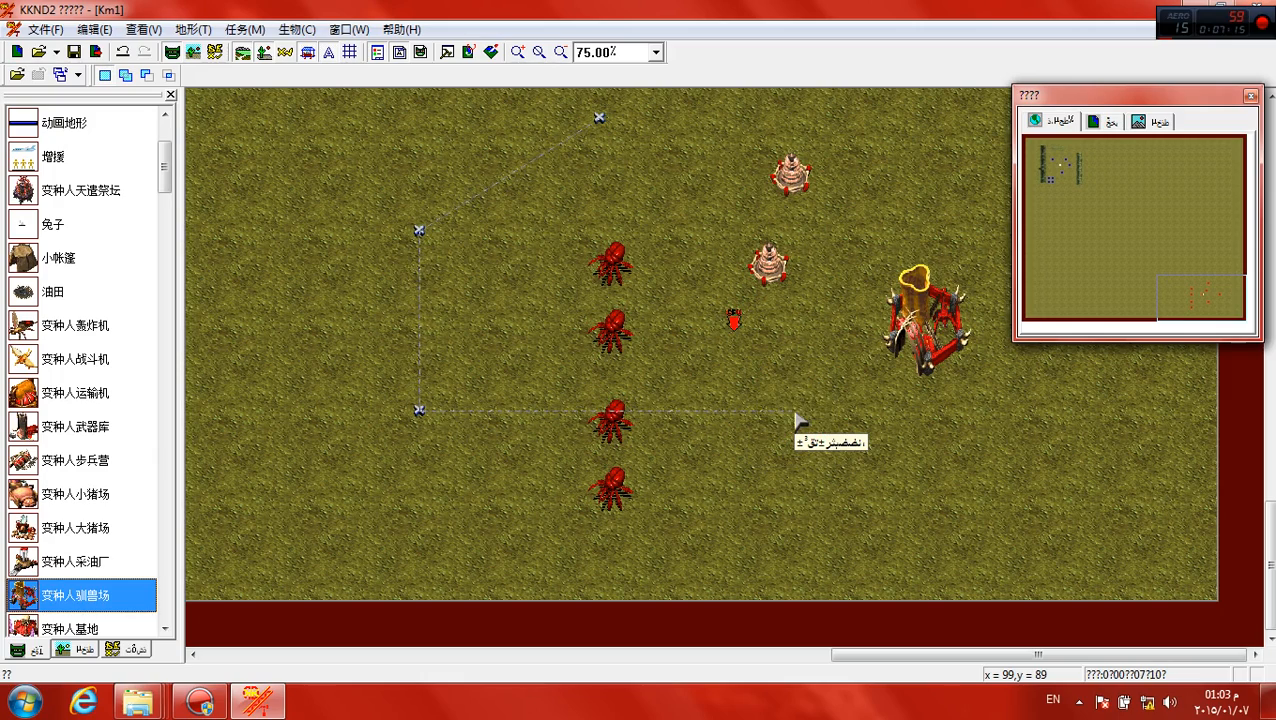
mouse_move(416, 436)
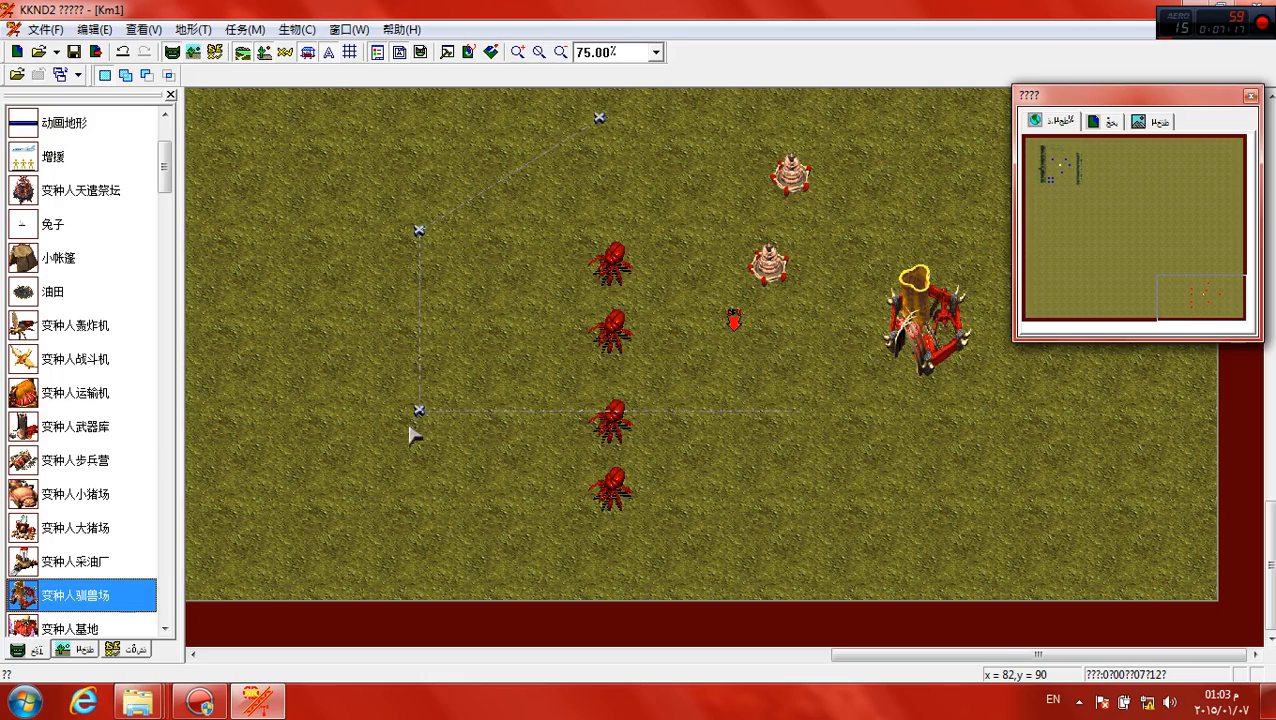
mouse_move(590, 114)
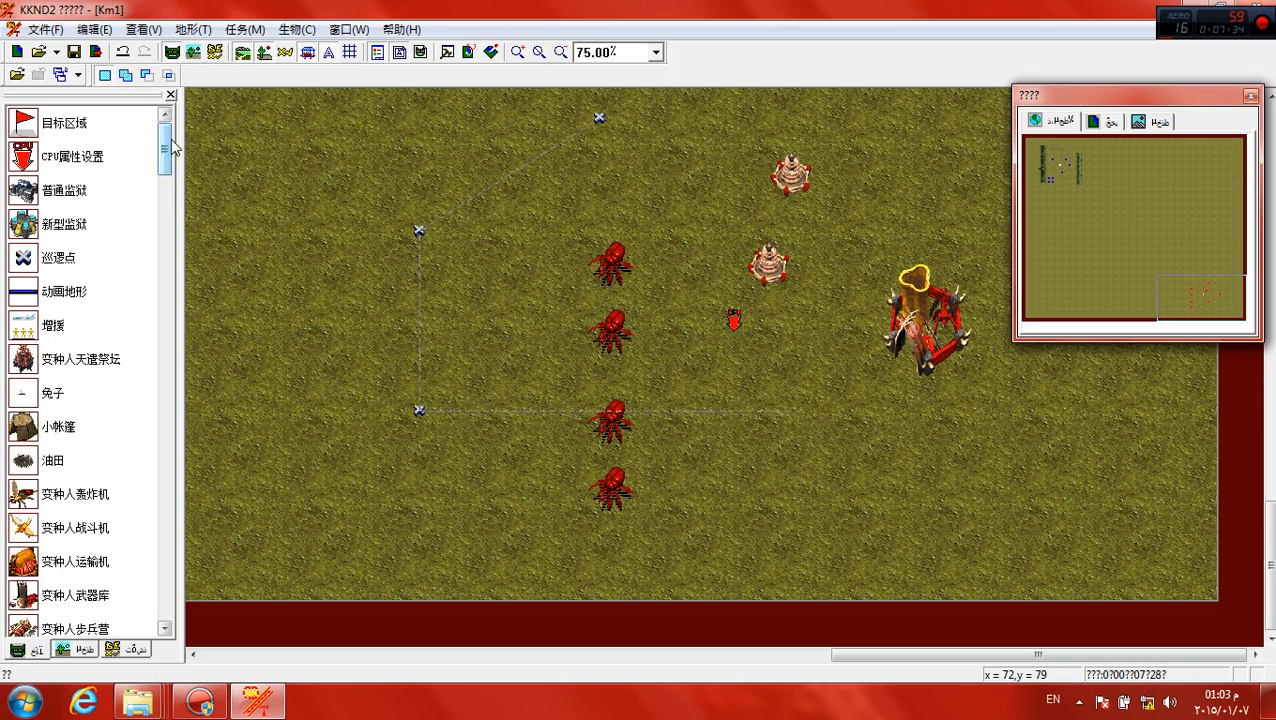
Step: Export the mission as Km1 files into Levels\Custom and acknowledge the success message
click(40, 30)
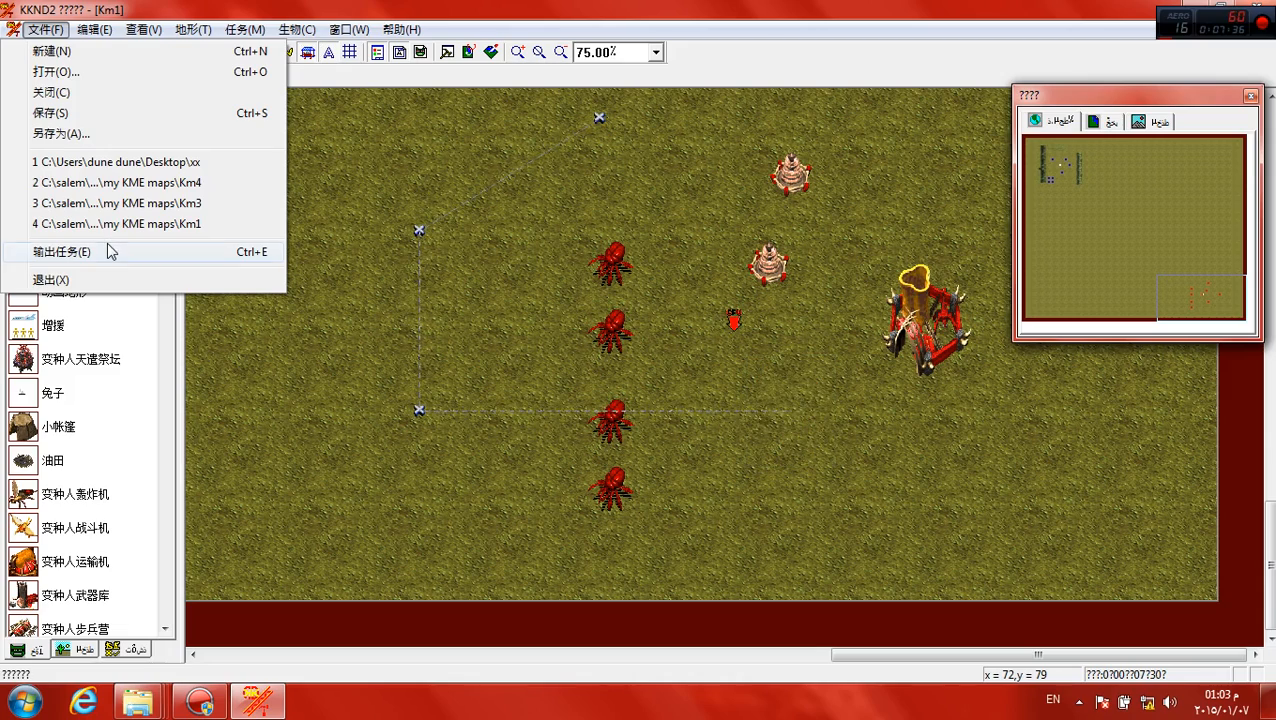
click(60, 252)
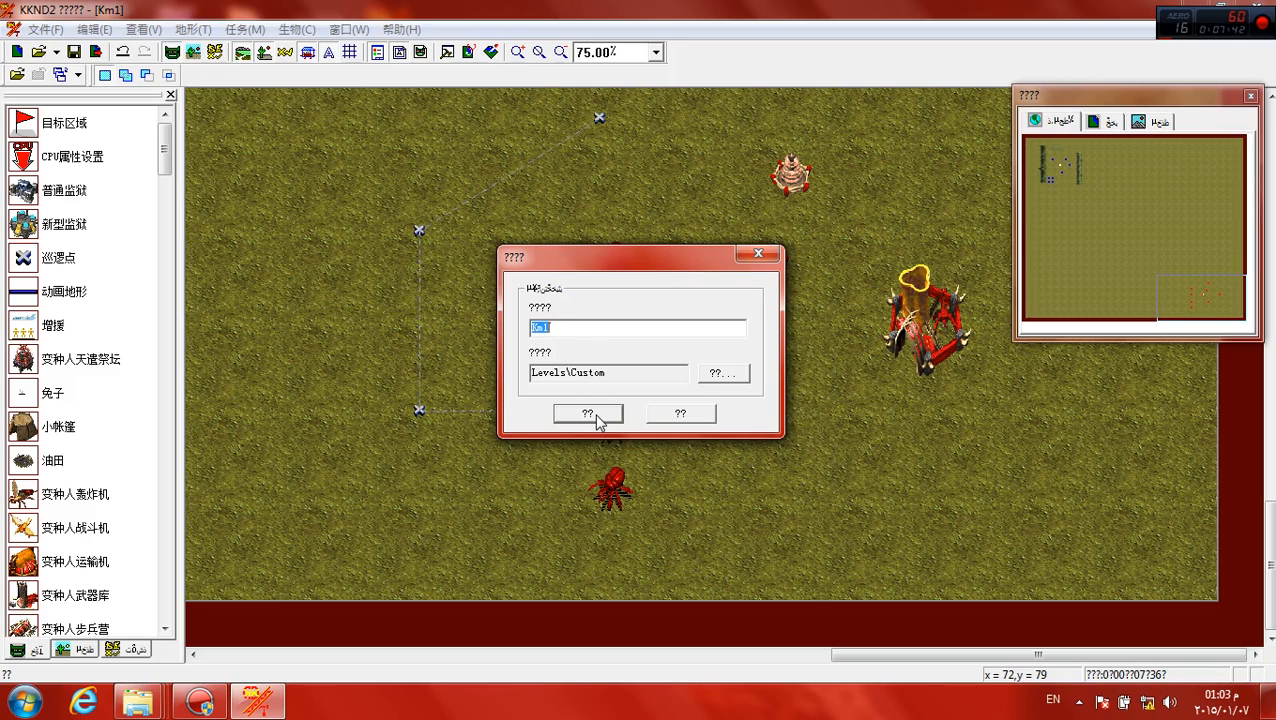
click(588, 414)
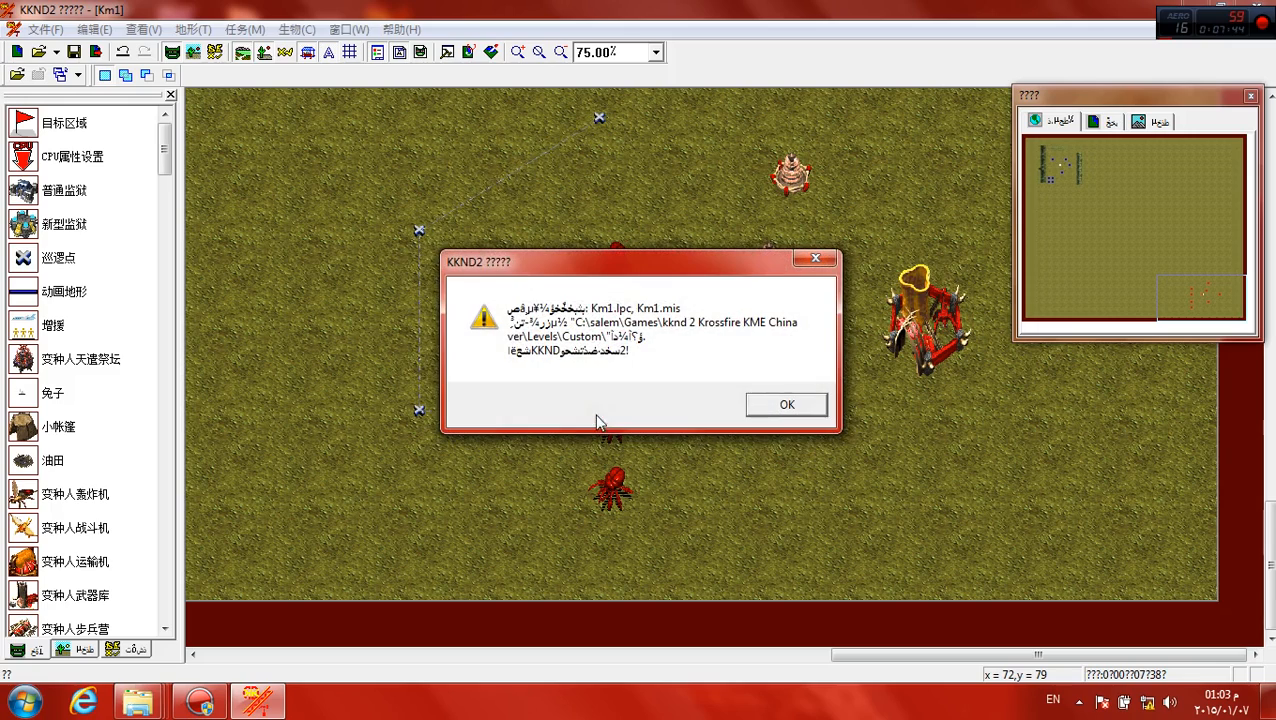
click(786, 404)
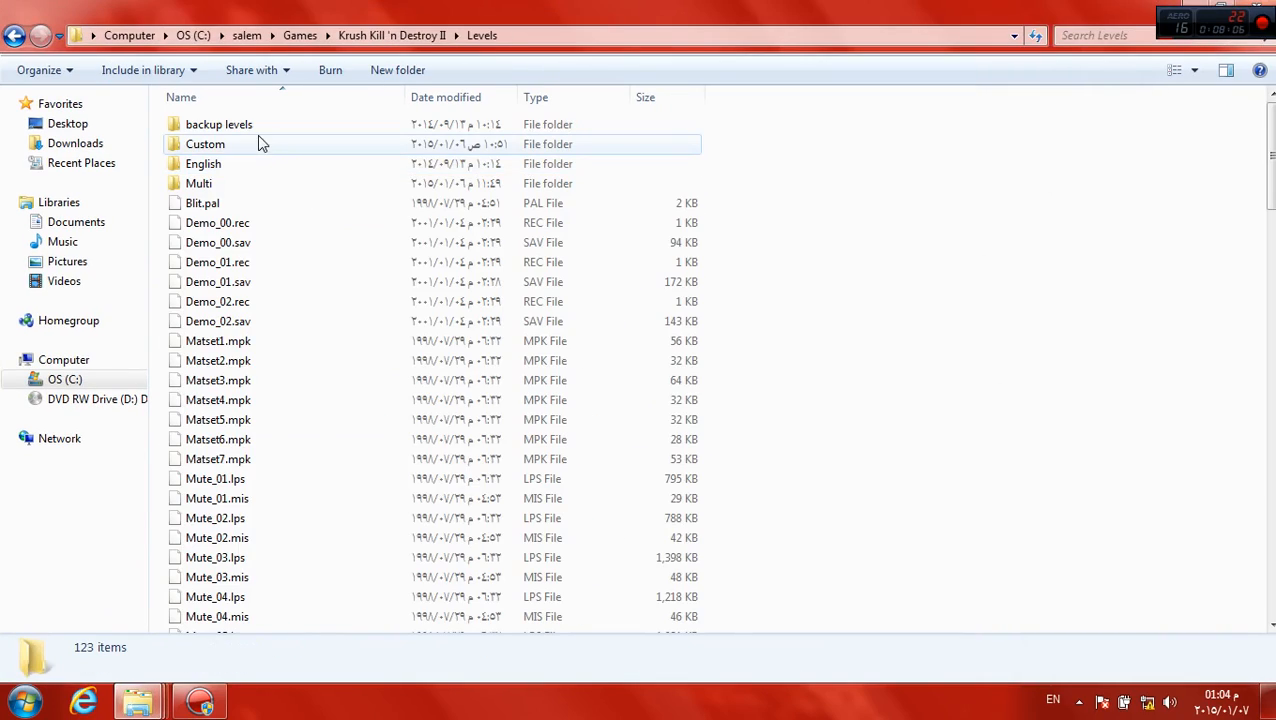
Step: Confirm Km1.lpc and Km1.mis in Levels\Custom, then return to the Krush Kill 'n Destroy 2 folder
double_click(204, 144)
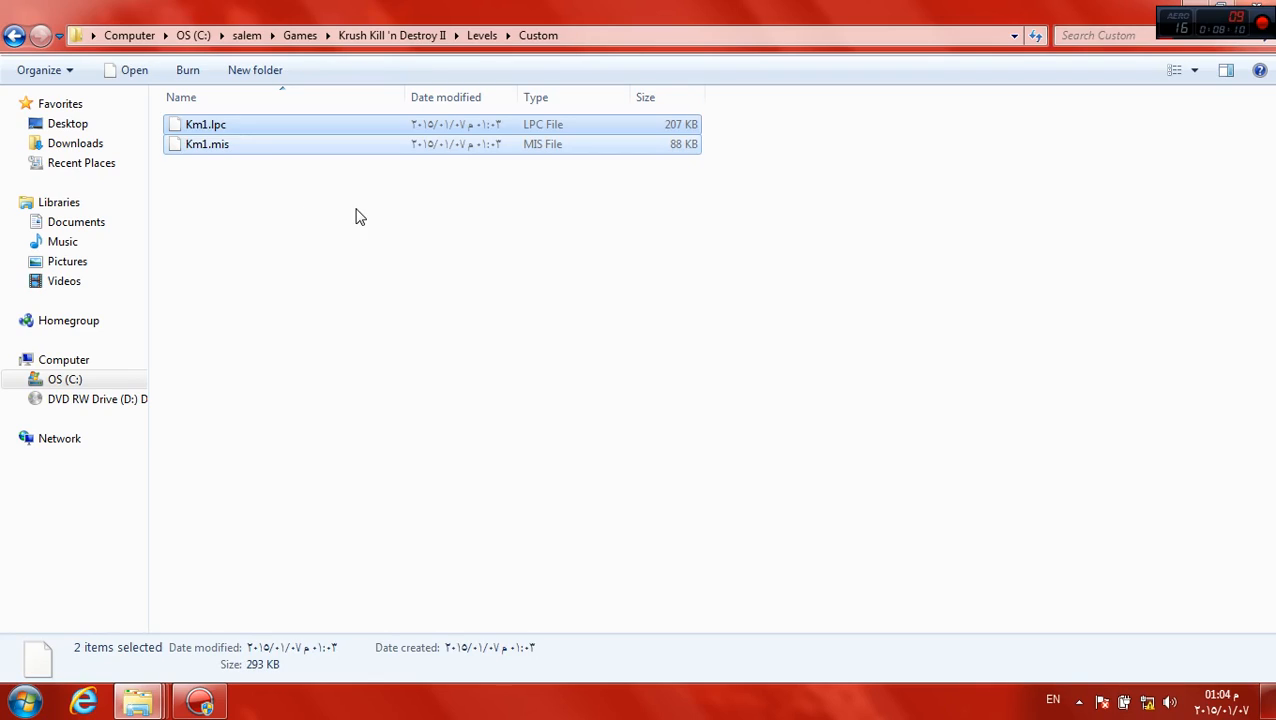
click(480, 36)
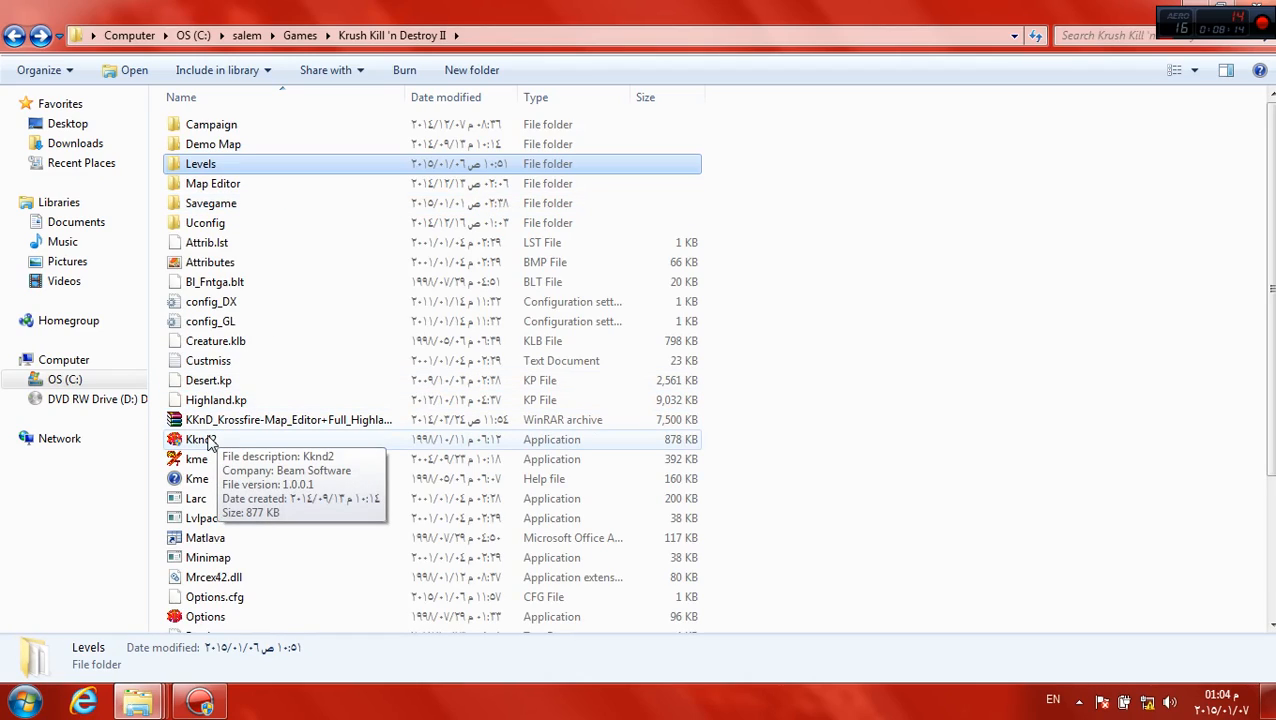
mouse_move(248, 198)
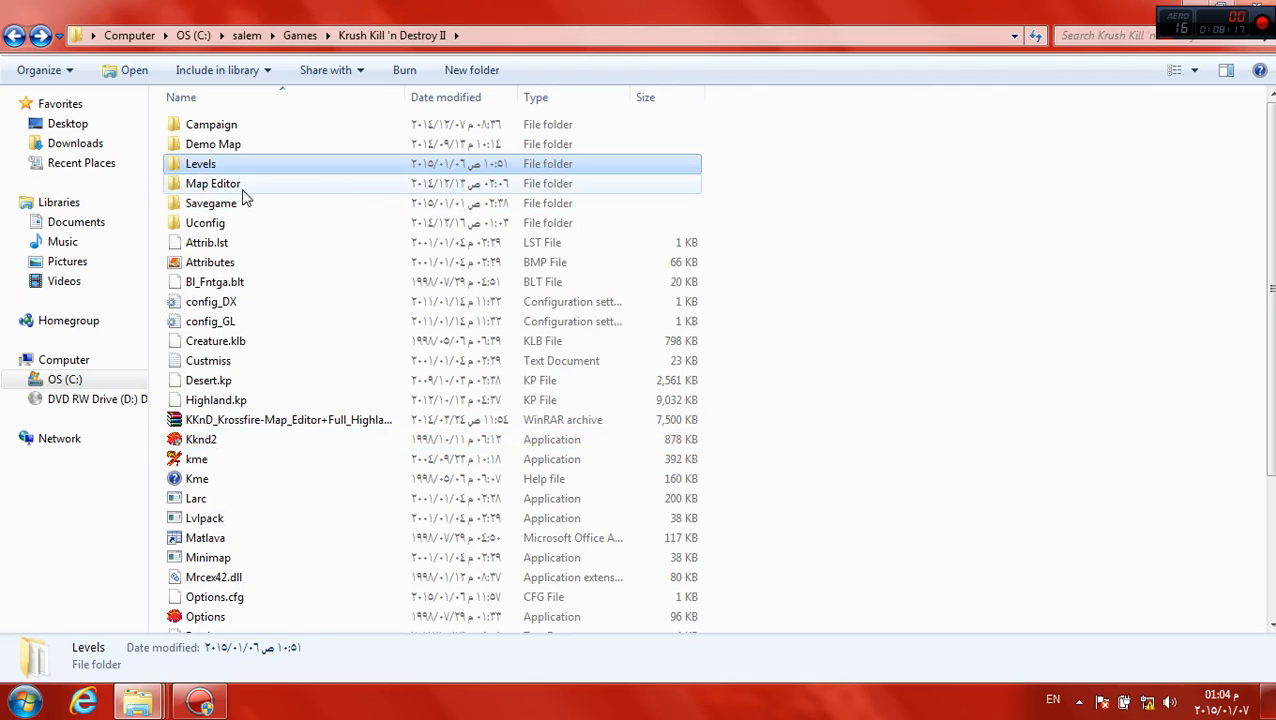
mouse_move(212, 184)
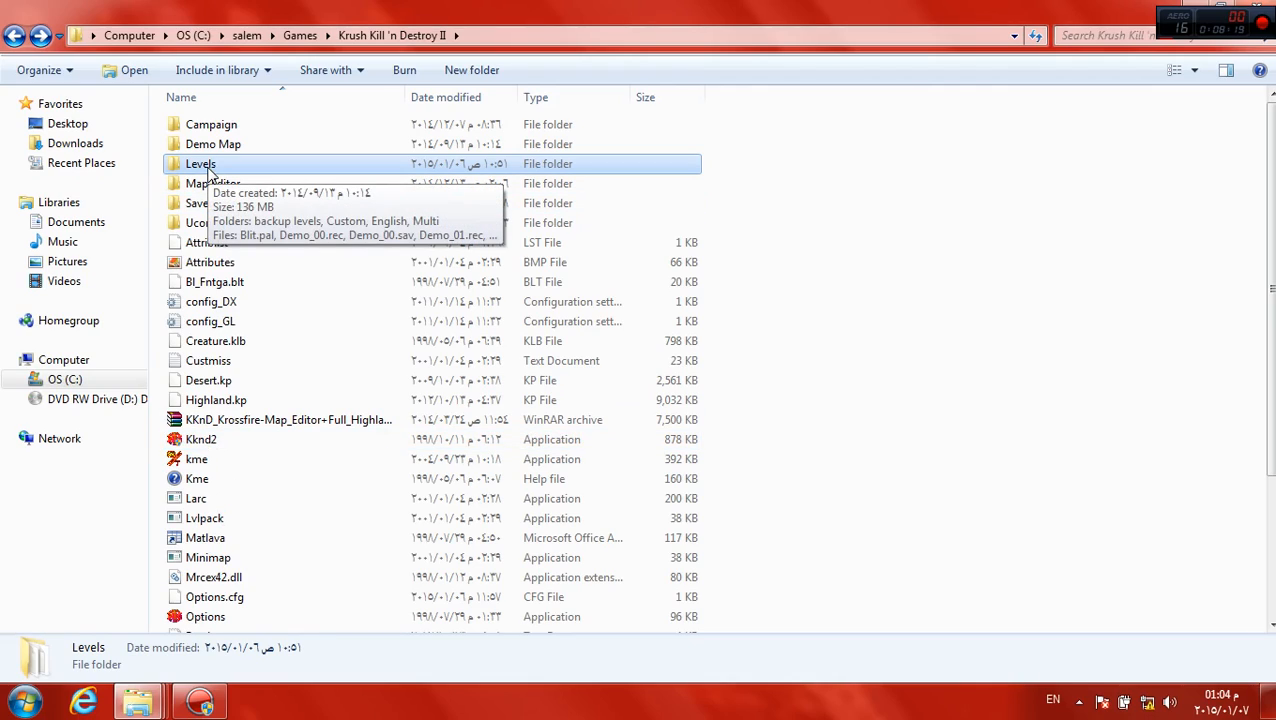